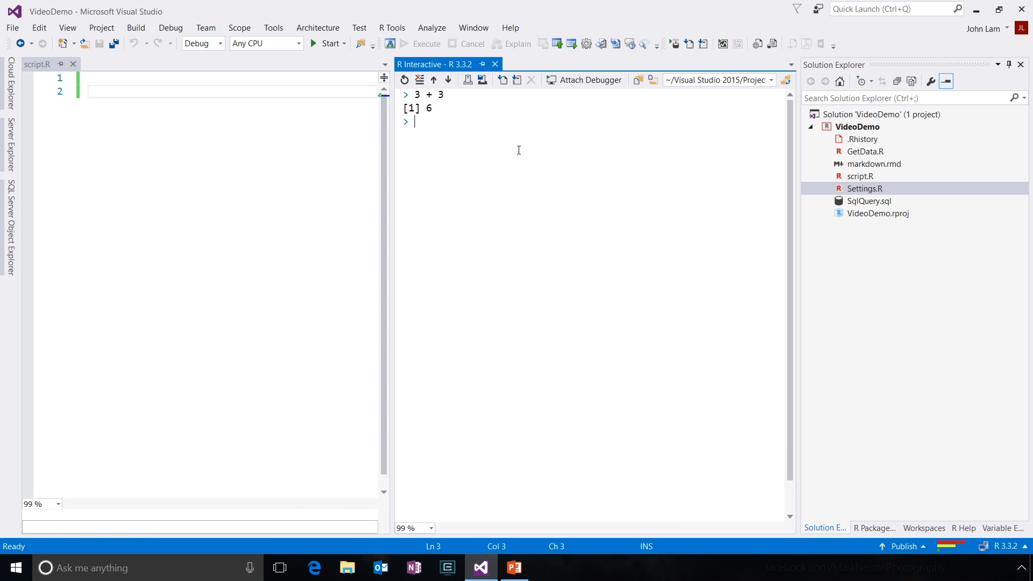
Run plot(mtcars) and plot(iris3) to draw both datasets in separate plot windows.
{"action": "type", "text": "plot(mtcars"}
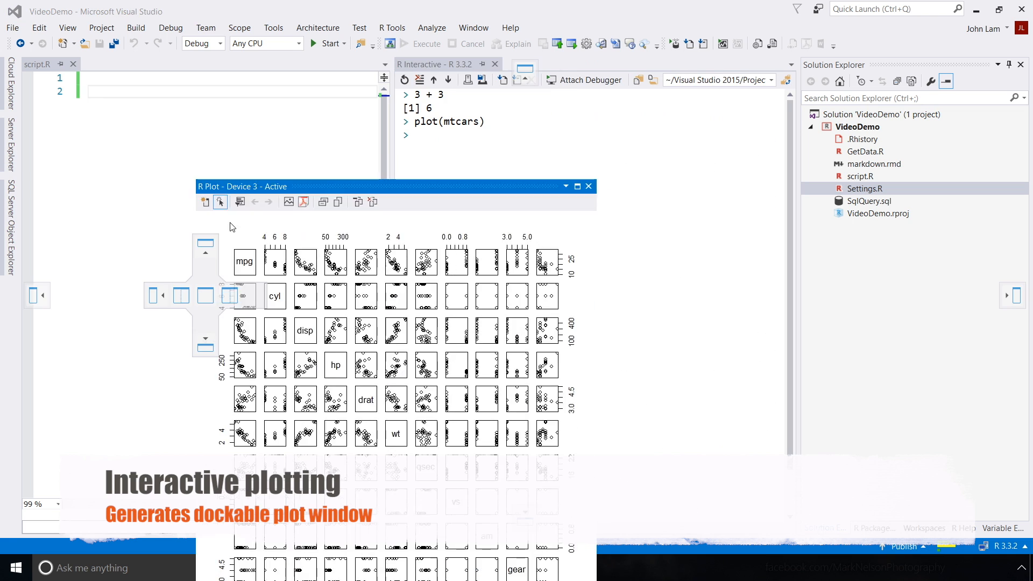
{"action": "type", "text": "mm"}
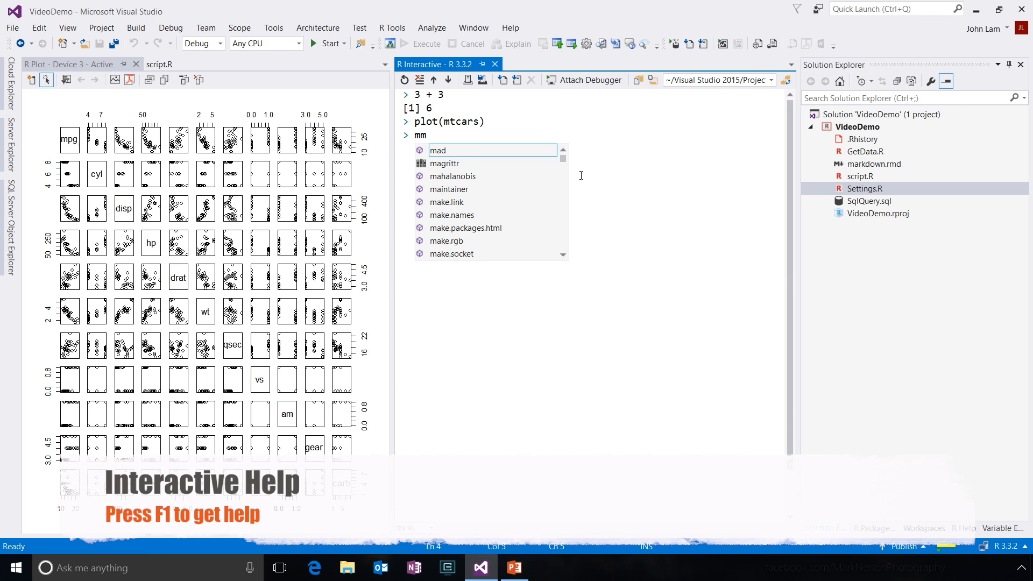
{"action": "type", "text": "tcars"}
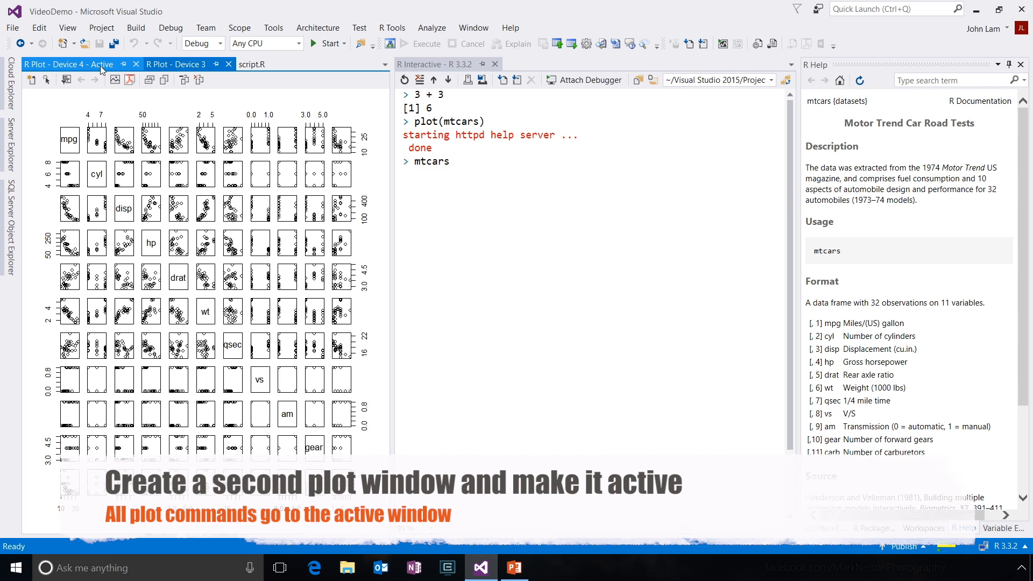
{"action": "type", "text": "plot"}
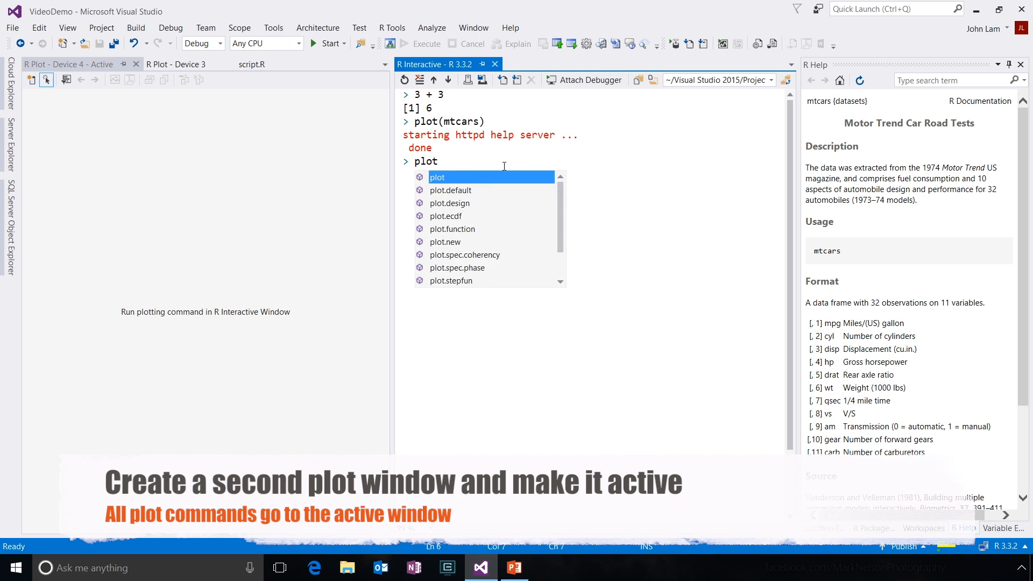
{"action": "type", "text": "(iris3)"}
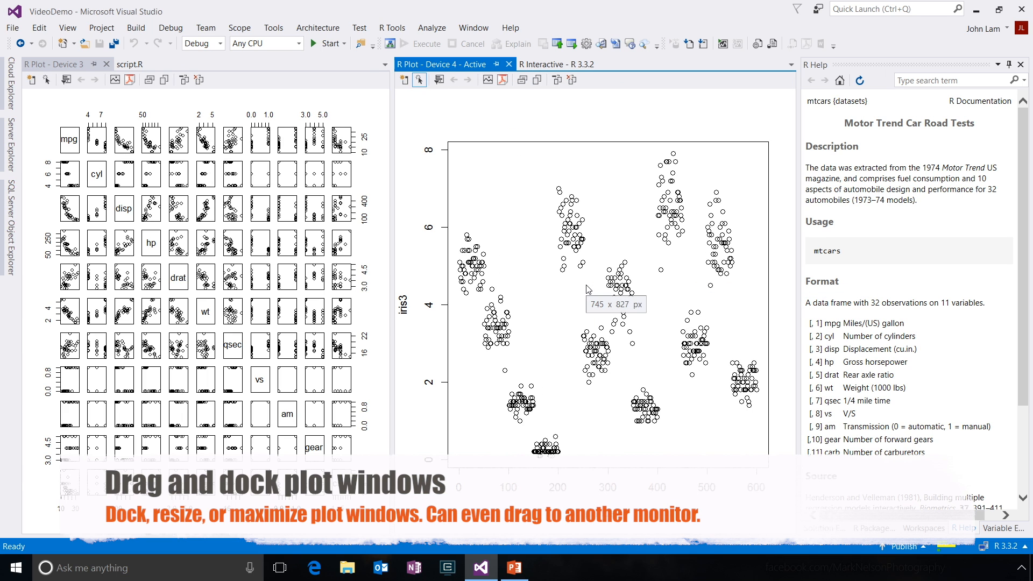
{"action": "mouse_move", "coordinate": [508, 65]}
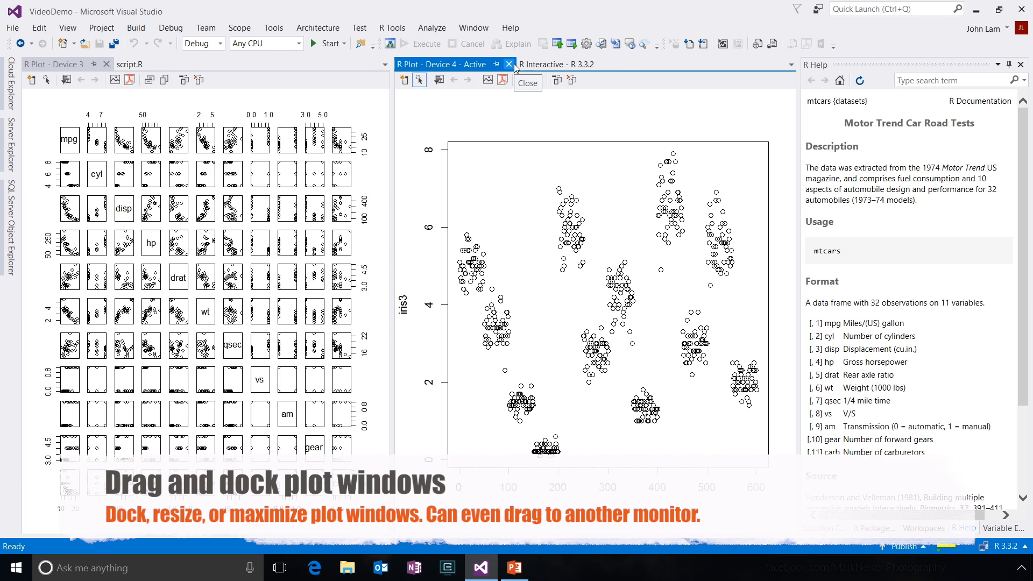
Define say_hello <- function(name, df) { in script.R using Tab for the assignment arrow.
{"action": "left_click", "coordinate": [508, 65]}
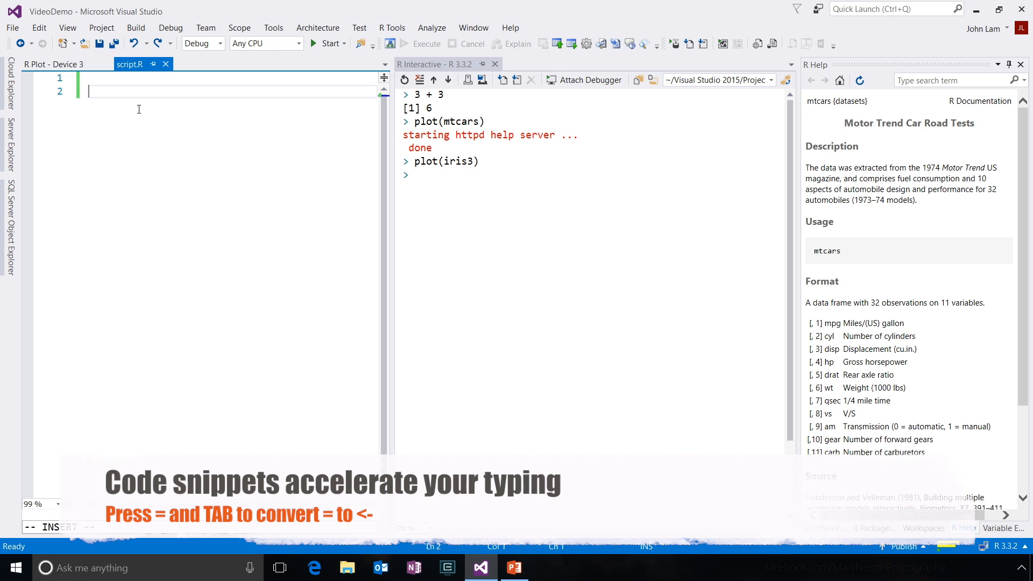
{"action": "type", "text": "say_hello ="}
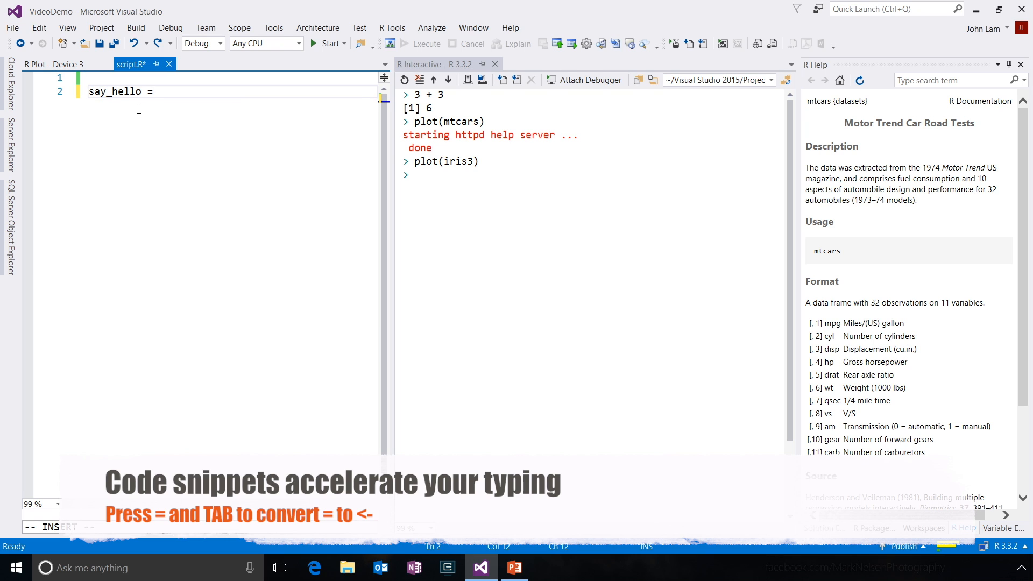
{"action": "key", "text": "Tab"}
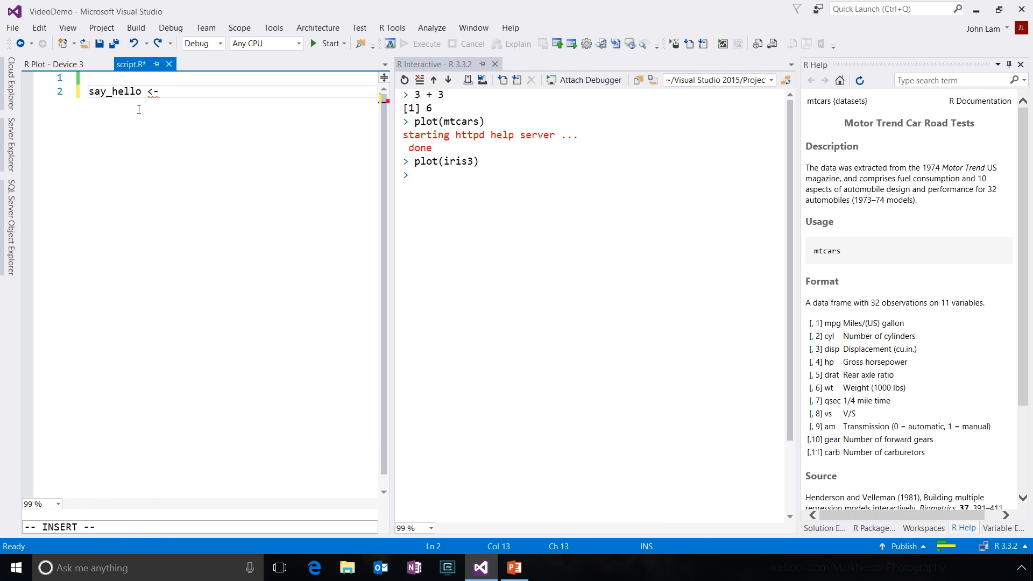
{"action": "type", "text": "function"}
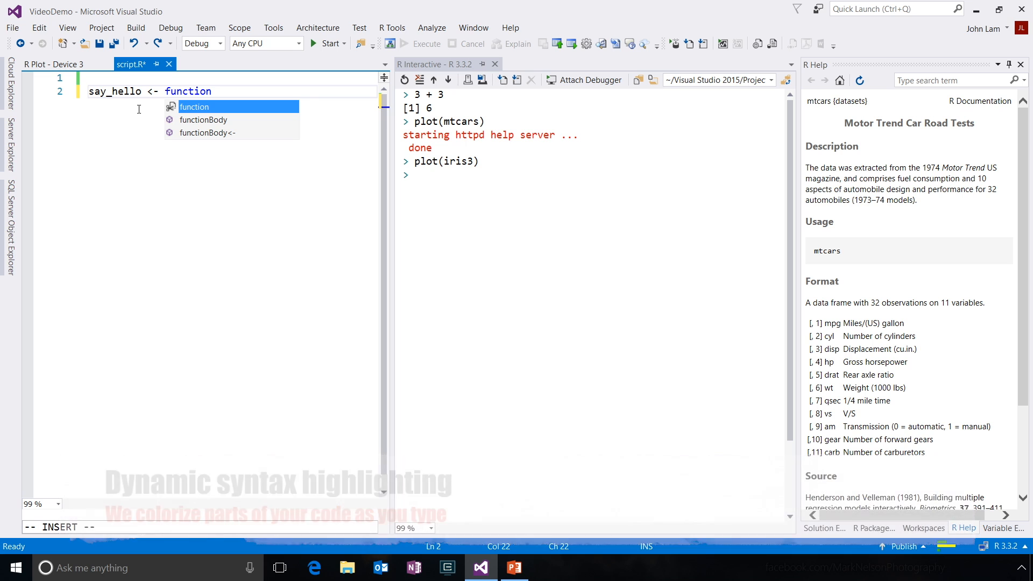
{"action": "type", "text": "("}
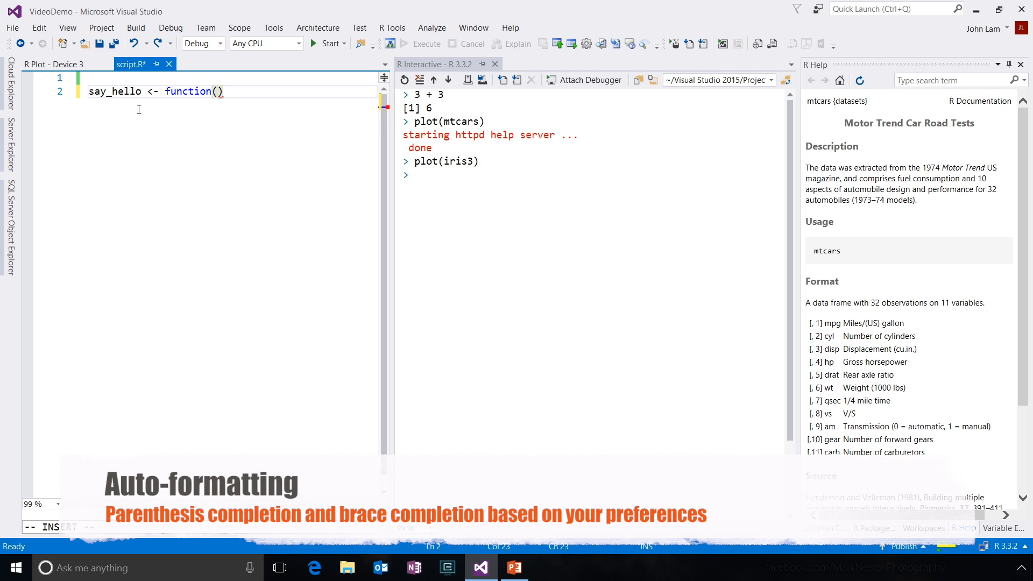
{"action": "type", "text": "name, df) {"}
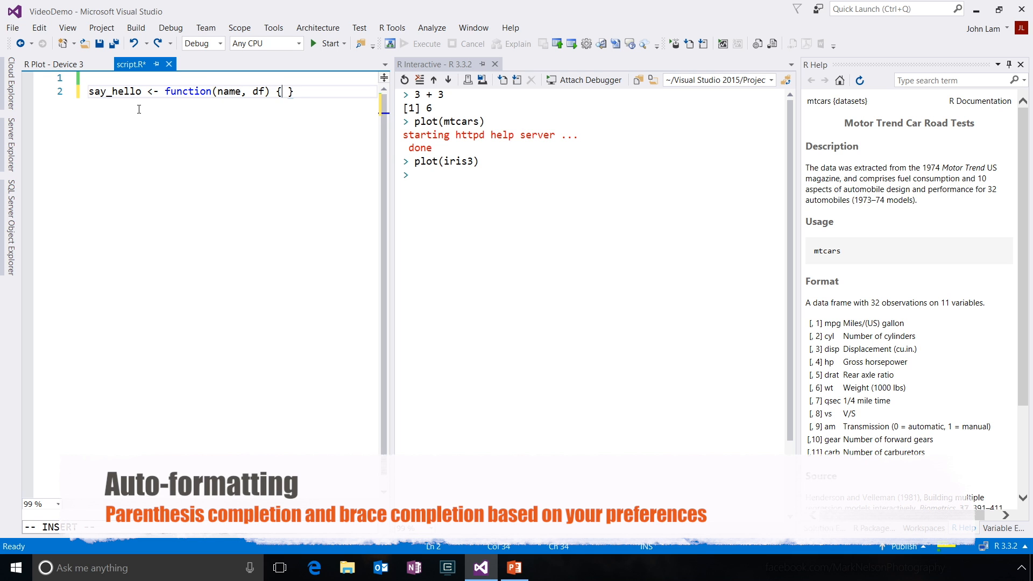
{"action": "key", "text": "Enter"}
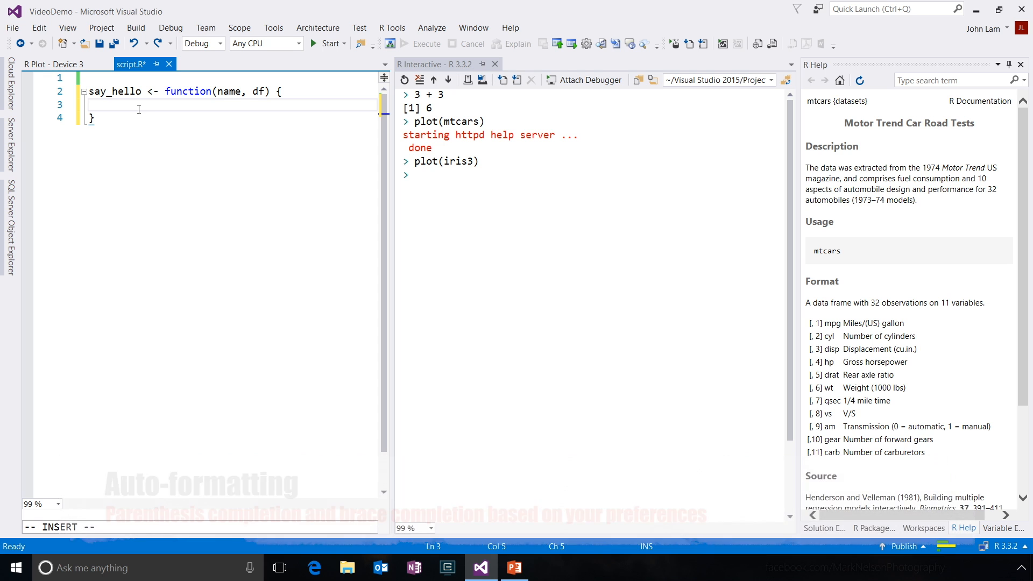
Fill the body with print(paste(...name, "!", sep...)) to build the greeting.
{"action": "type", "text": "print()"}
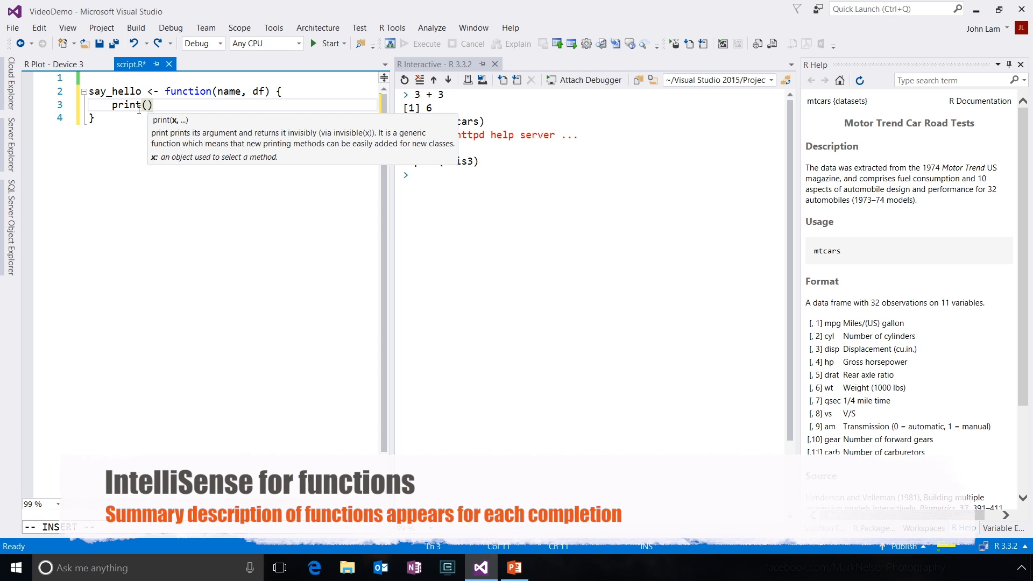
{"action": "type", "text": "past"}
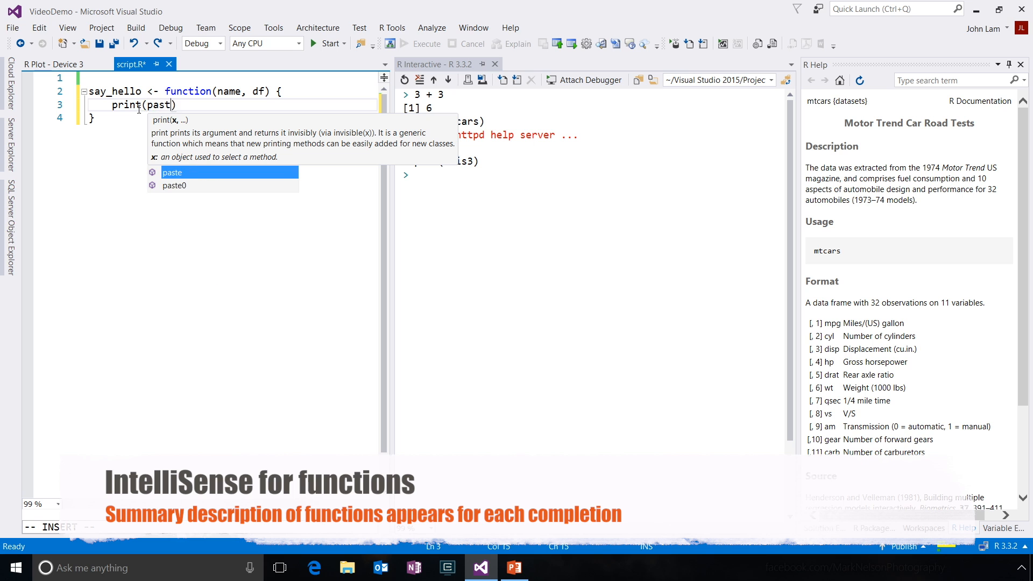
{"action": "type", "text": "e()"}
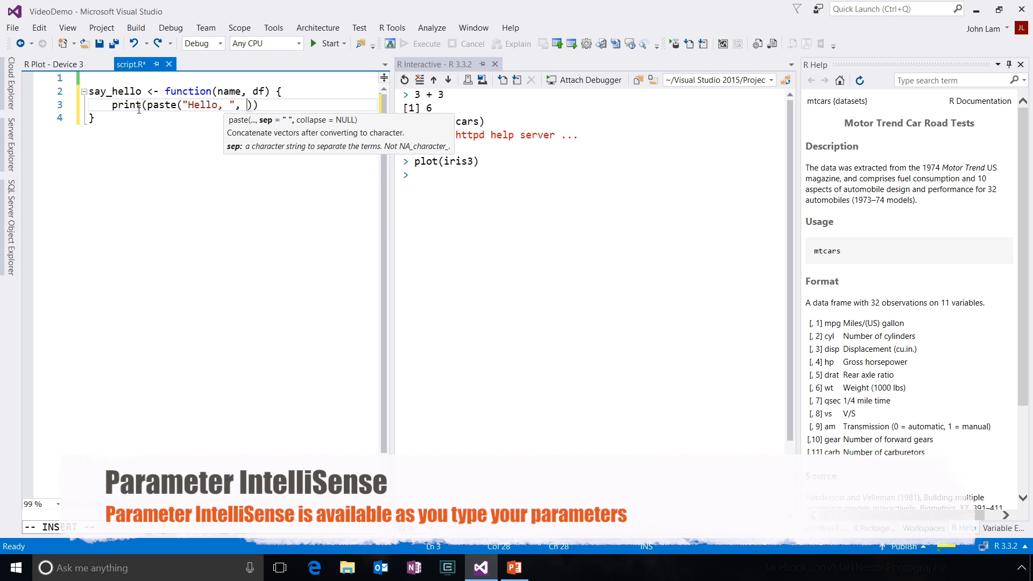
{"action": "type", "text": "name, \"!\""}
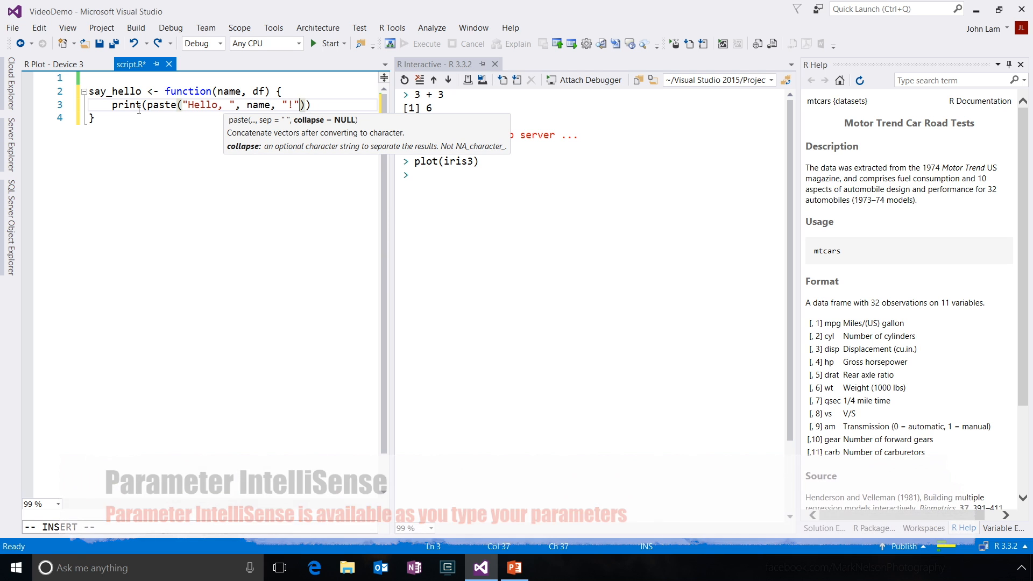
{"action": "type", "text": ", sep = \""}
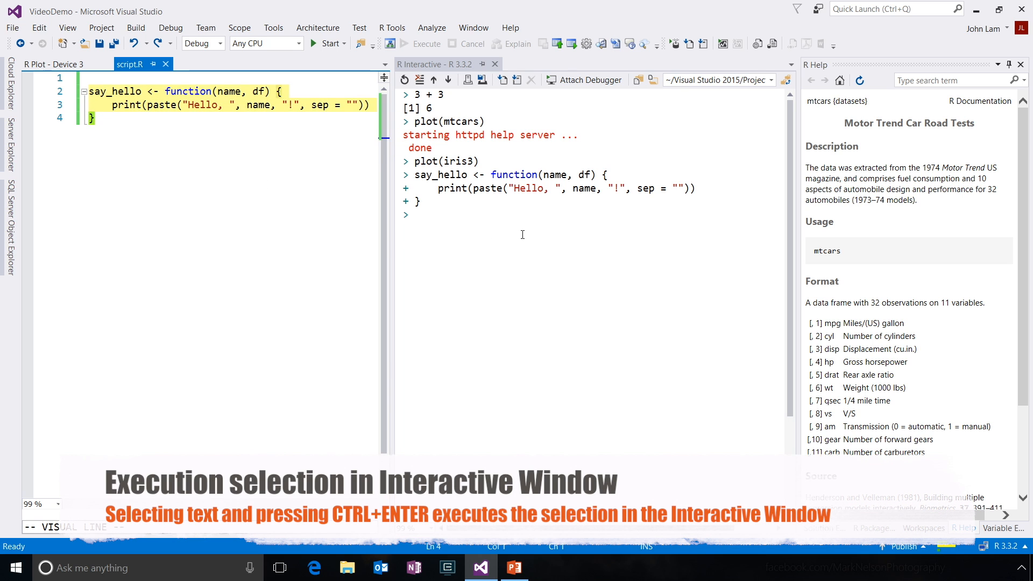
Attach the debugger, set a breakpoint in say_hello, source the script and call say_hello("World").
{"action": "type", "text": "say_hello(\"World"}
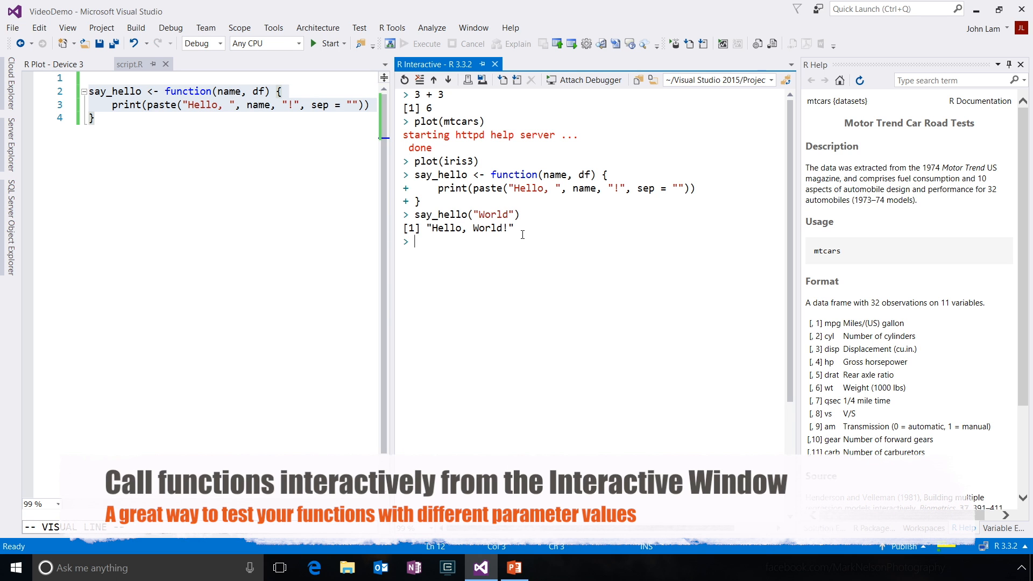
{"action": "mouse_move", "coordinate": [608, 81]}
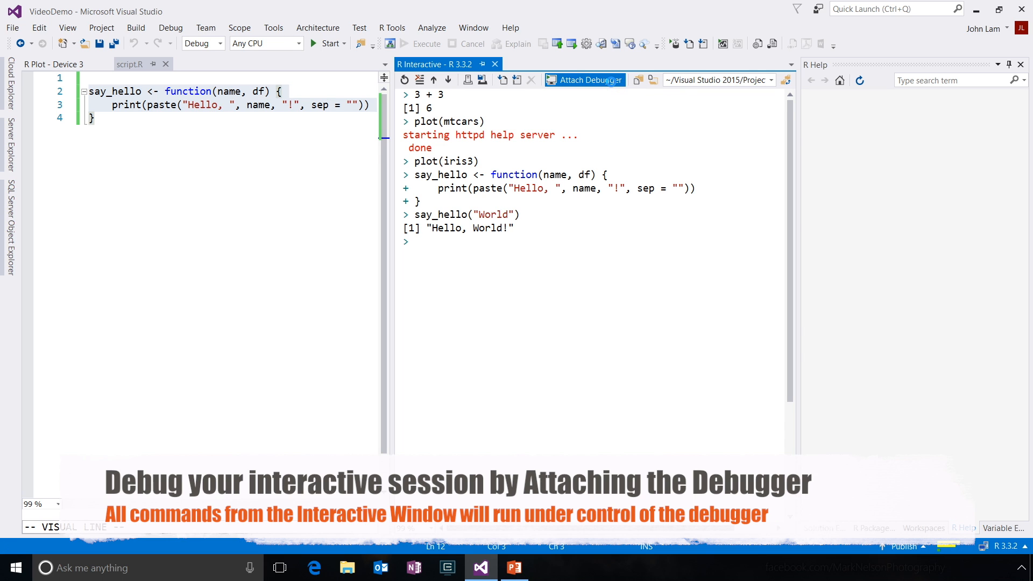
{"action": "left_click", "coordinate": [584, 79]}
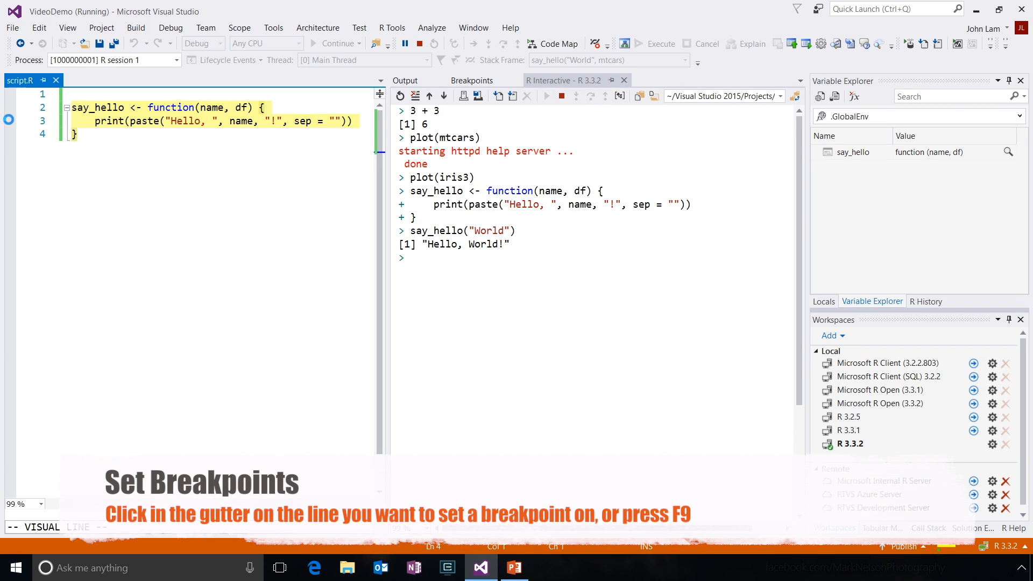
{"action": "left_click", "coordinate": [9, 120]}
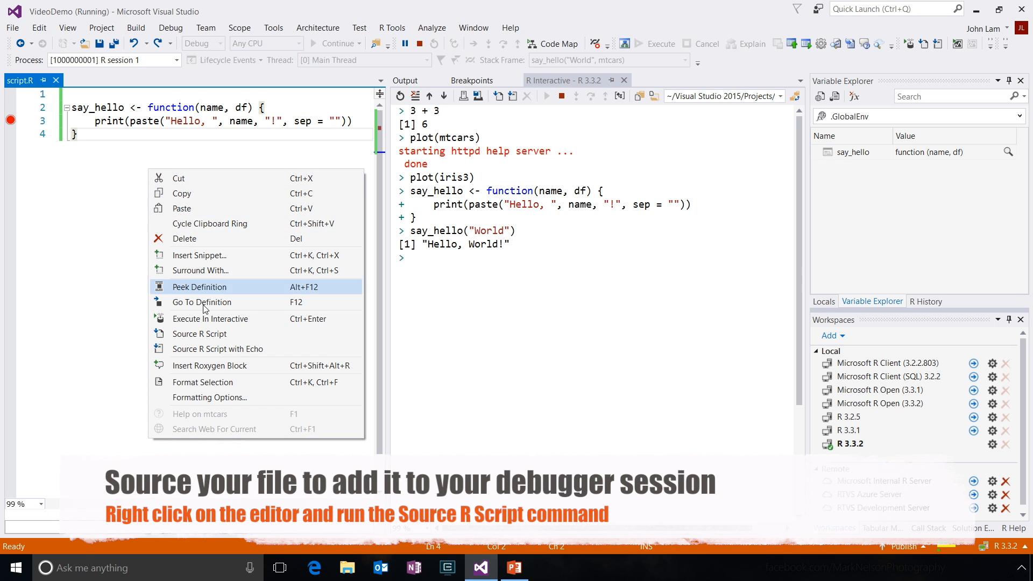
{"action": "left_click", "coordinate": [199, 333]}
{"action": "type", "text": "say_hello(\"World\")"}
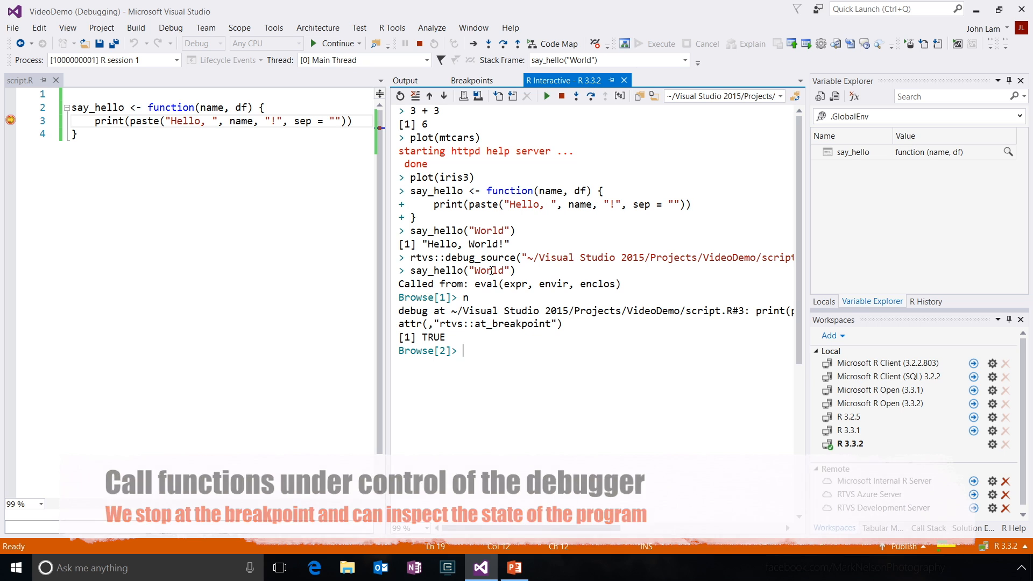
{"action": "mouse_move", "coordinate": [211, 105]}
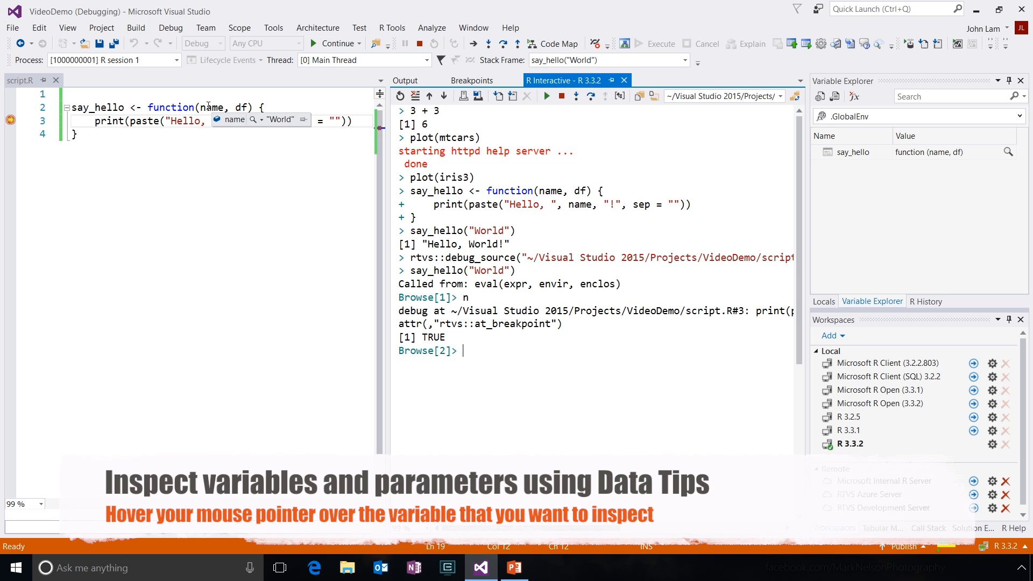
Inspect name in the Locals window, then continue until Hello, World! is printed.
{"action": "left_click", "coordinate": [825, 301]}
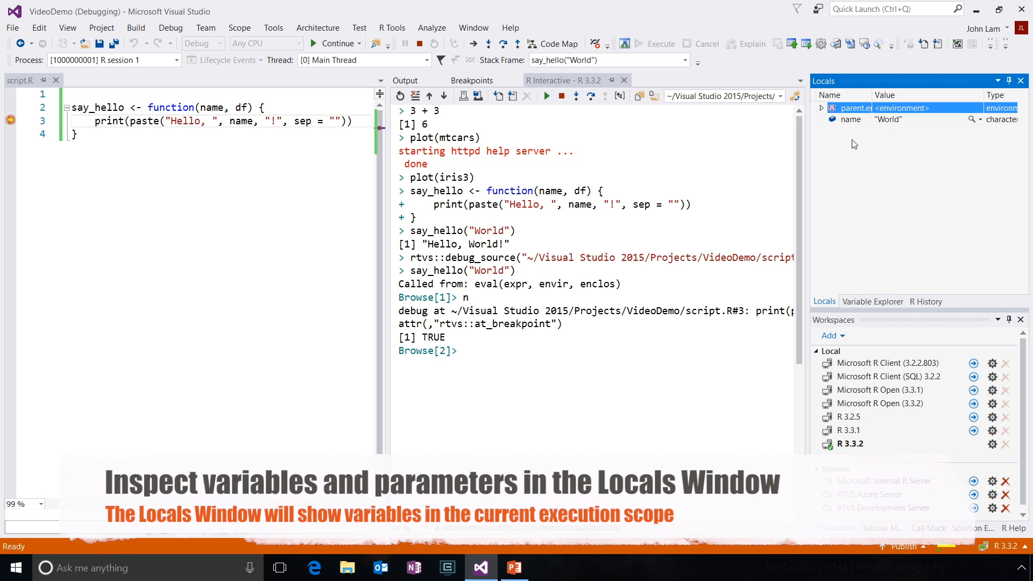
{"action": "left_click", "coordinate": [850, 118]}
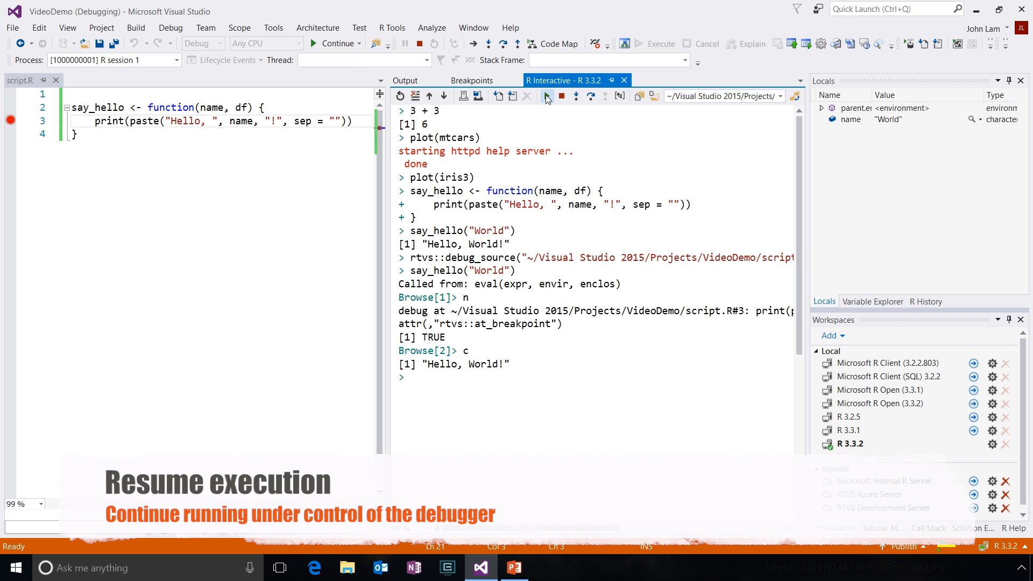
Call say_hello("World", mtcars), expand df's Data Tip and view it in Variable Explorer.
{"action": "type", "text": "say_hello(\"World\")"}
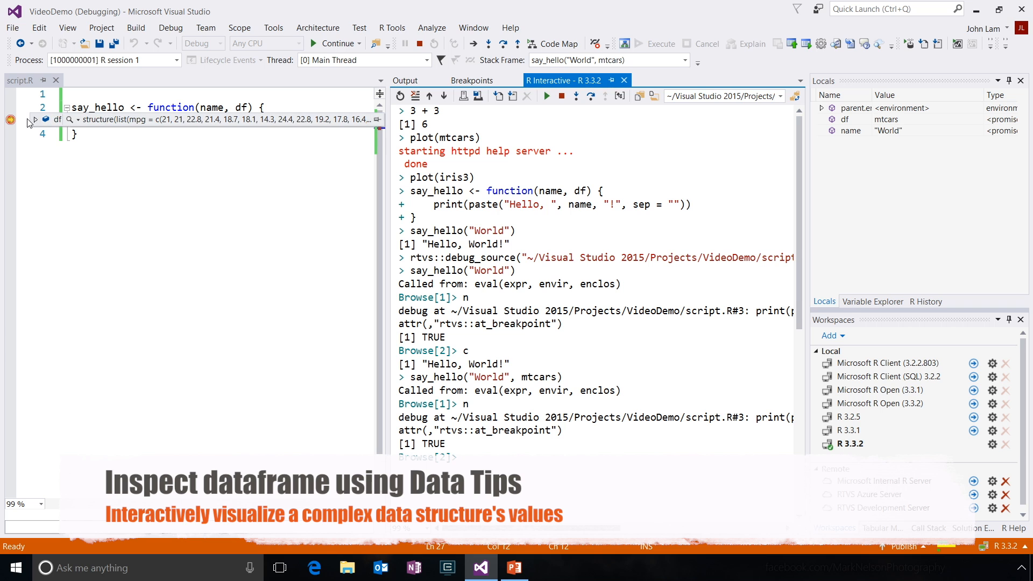
{"action": "left_click", "coordinate": [33, 119]}
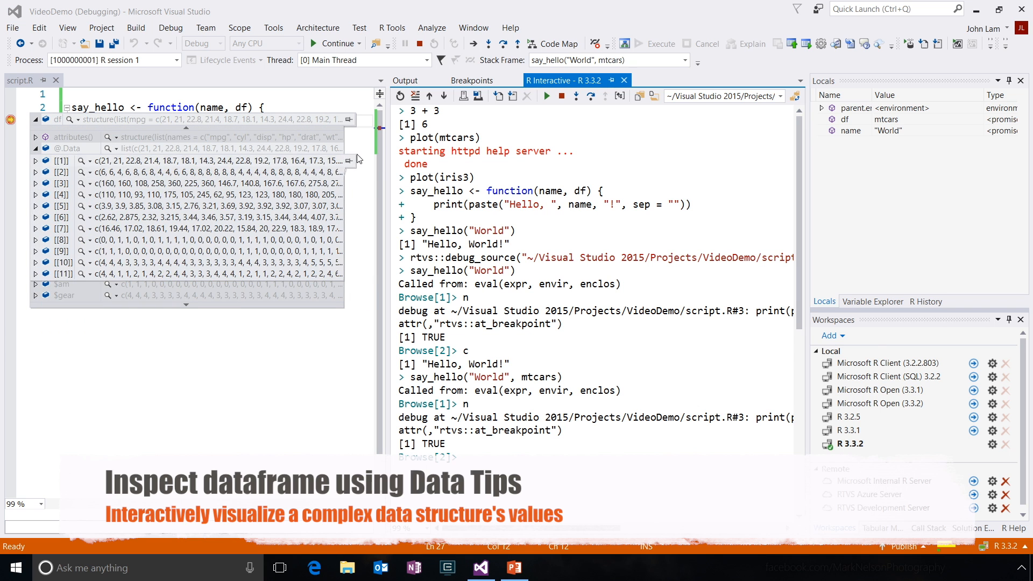
{"action": "left_click", "coordinate": [872, 301]}
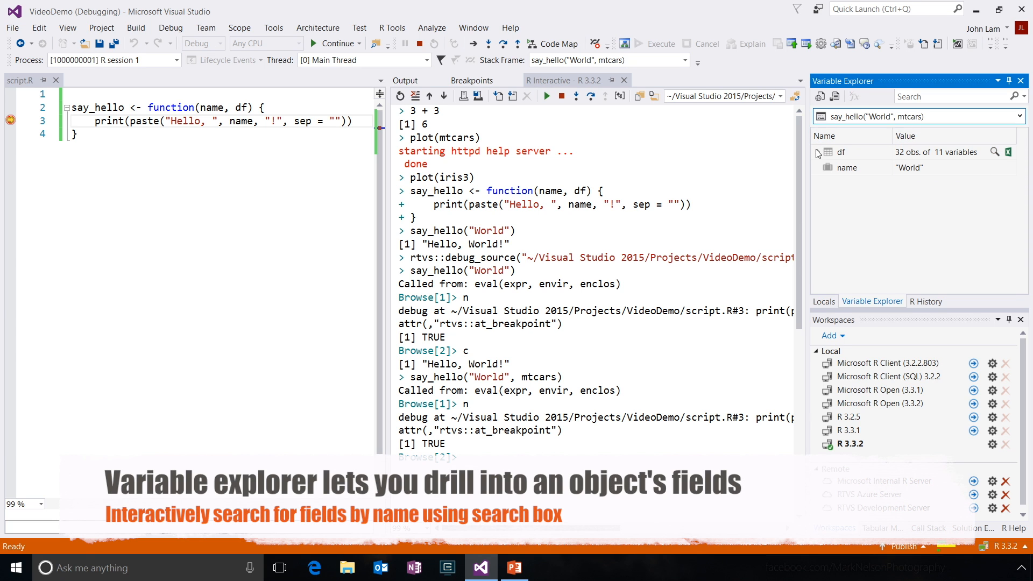
Expand df, search its fields for mpg, open it as a data table and filter a column.
{"action": "left_click", "coordinate": [818, 153]}
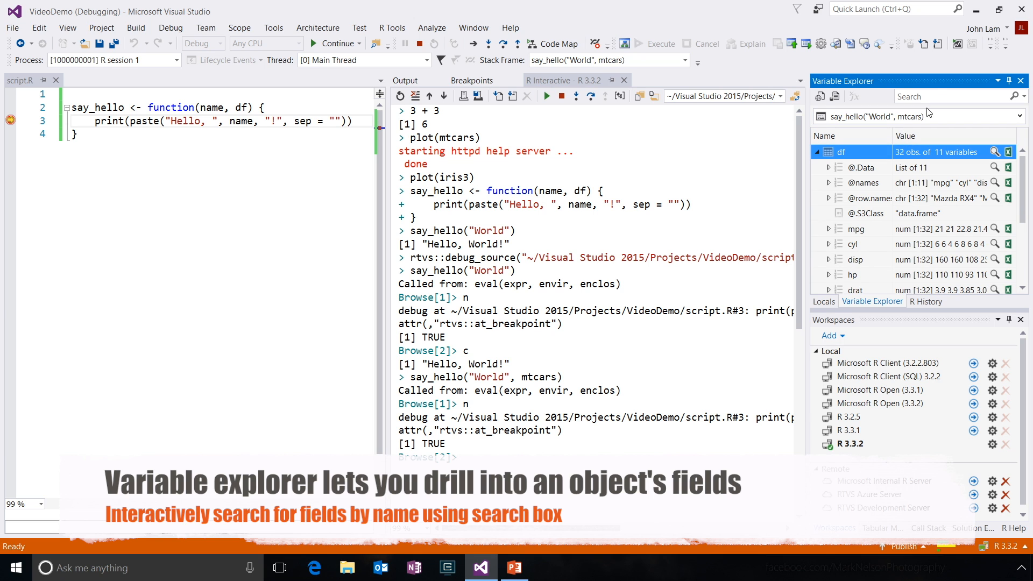
{"action": "type", "text": "mpg"}
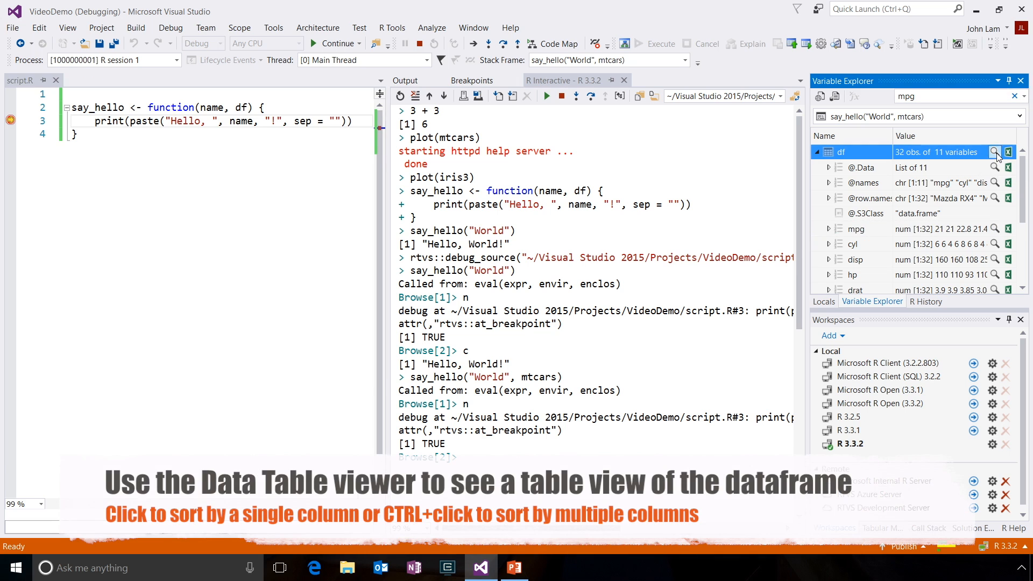
{"action": "left_click", "coordinate": [1007, 153]}
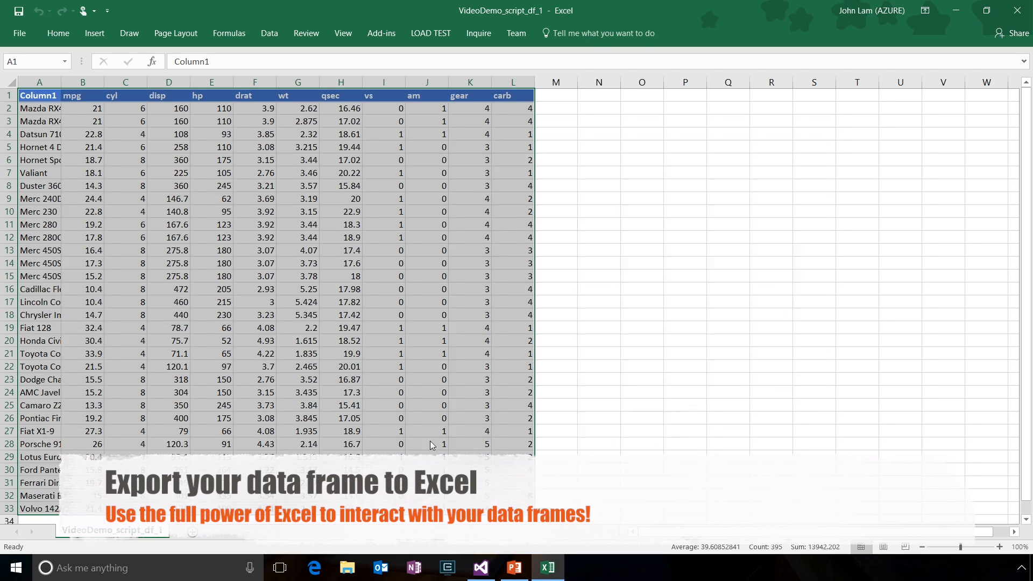
{"action": "left_click", "coordinate": [150, 95]}
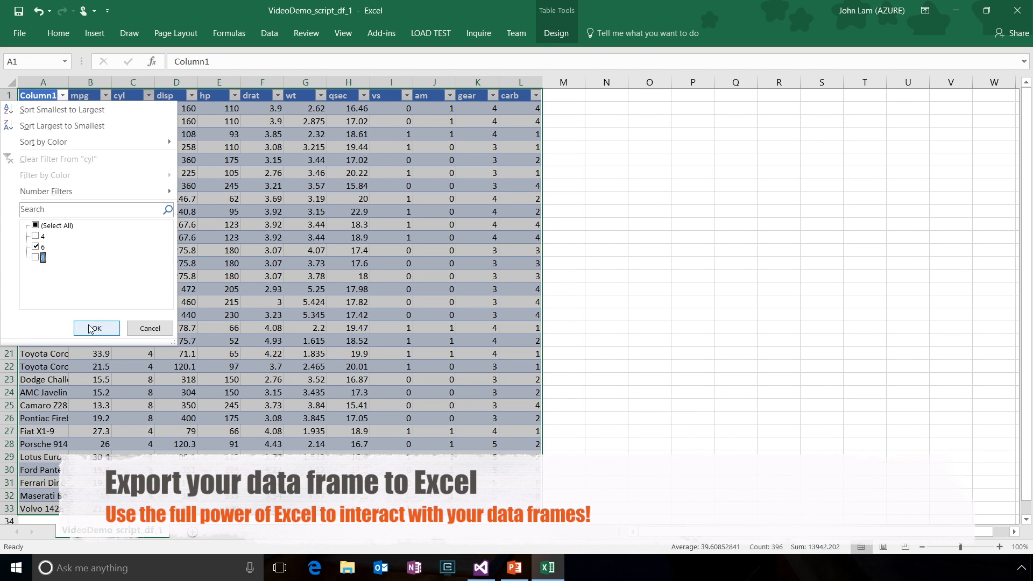
{"action": "left_click", "coordinate": [480, 567]}
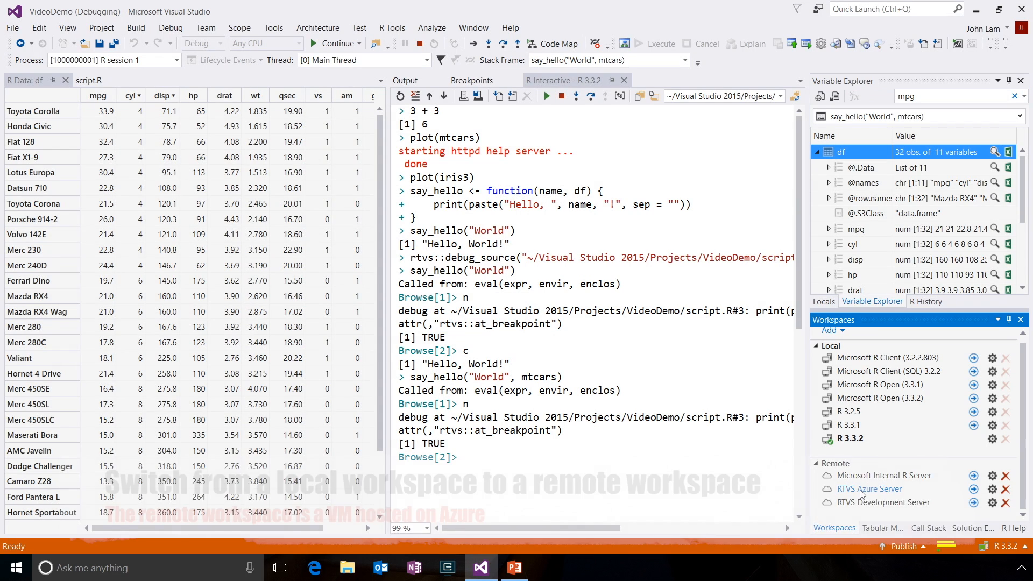
Connect to the RTVS Azure Server workspace and evaluate 3 + 3 remotely.
{"action": "left_click", "coordinate": [973, 488]}
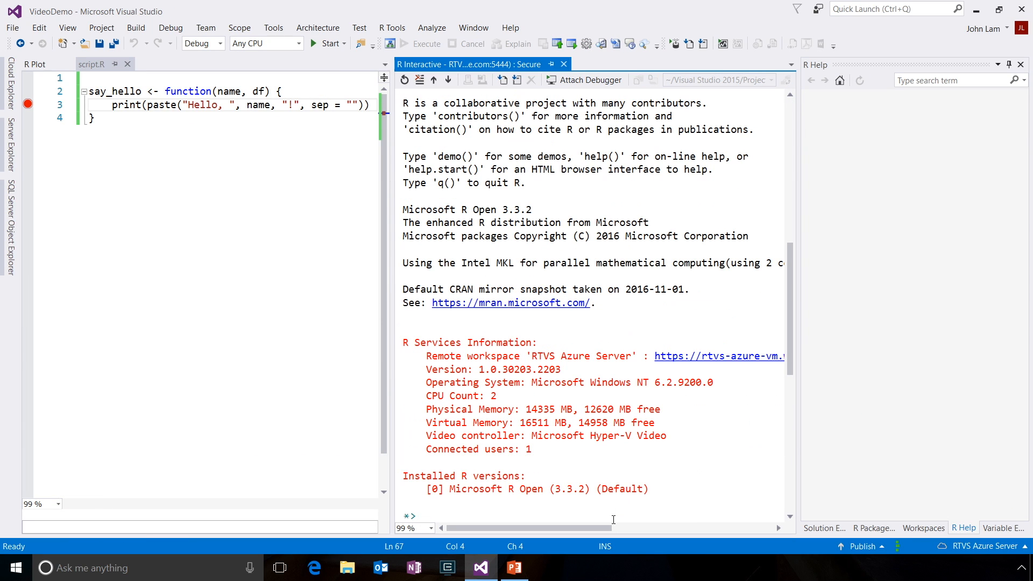
{"action": "type", "text": "3 + 3"}
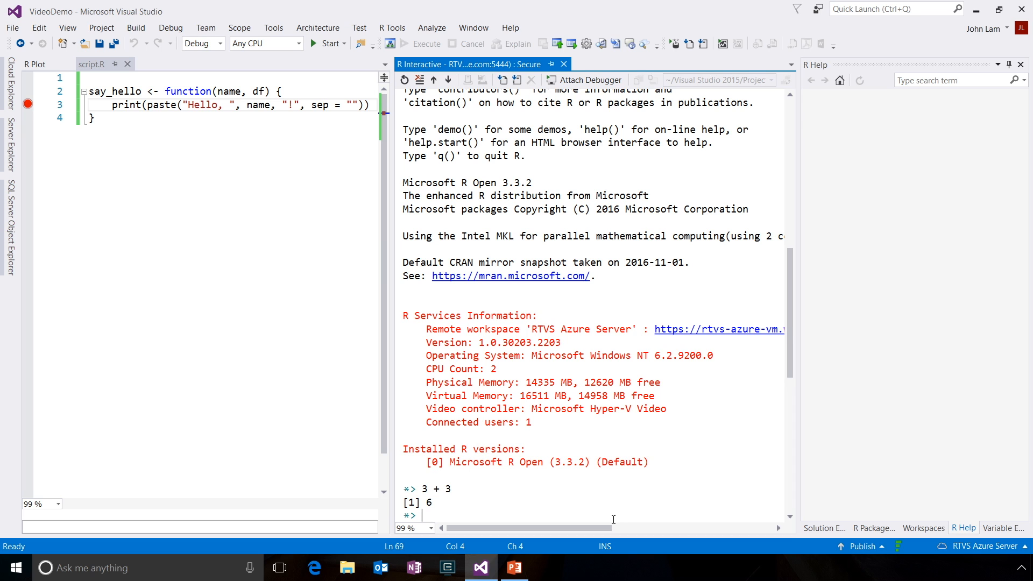
Source script.R from Solution Explorer on the remote session and enter say_hello("John").
{"action": "right_click", "coordinate": [859, 177]}
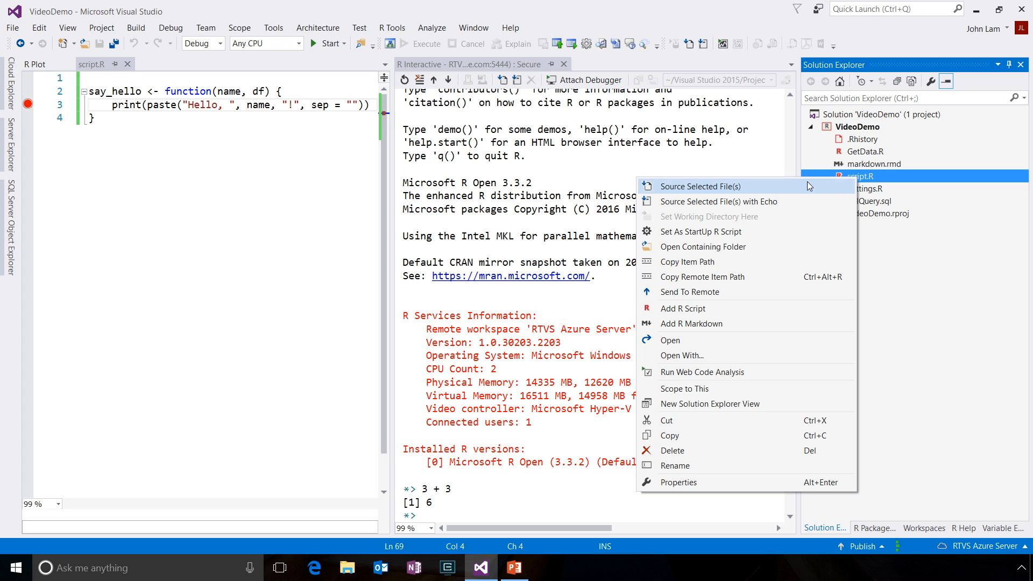
{"action": "left_click", "coordinate": [700, 186]}
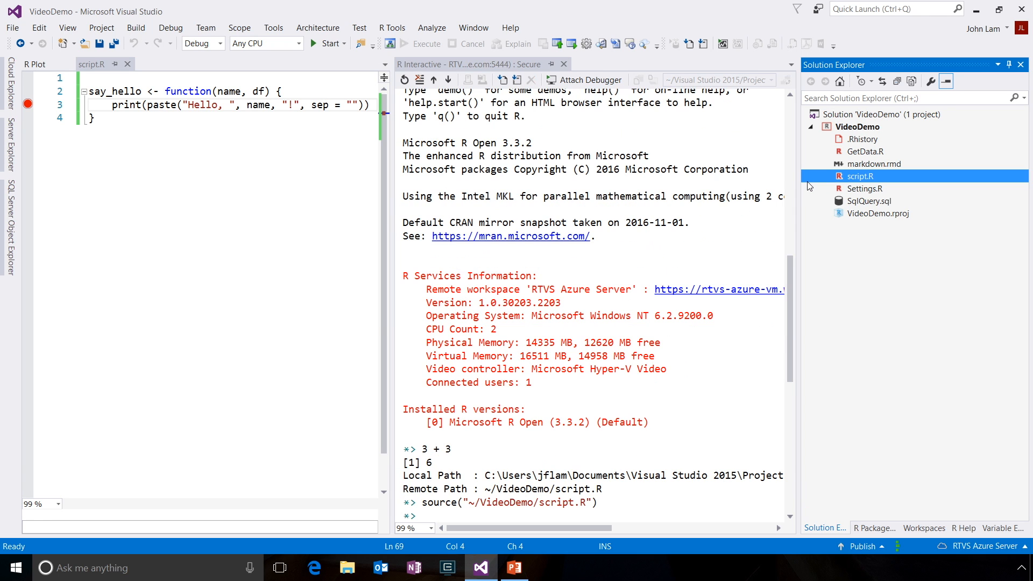
{"action": "mouse_move", "coordinate": [576, 453]}
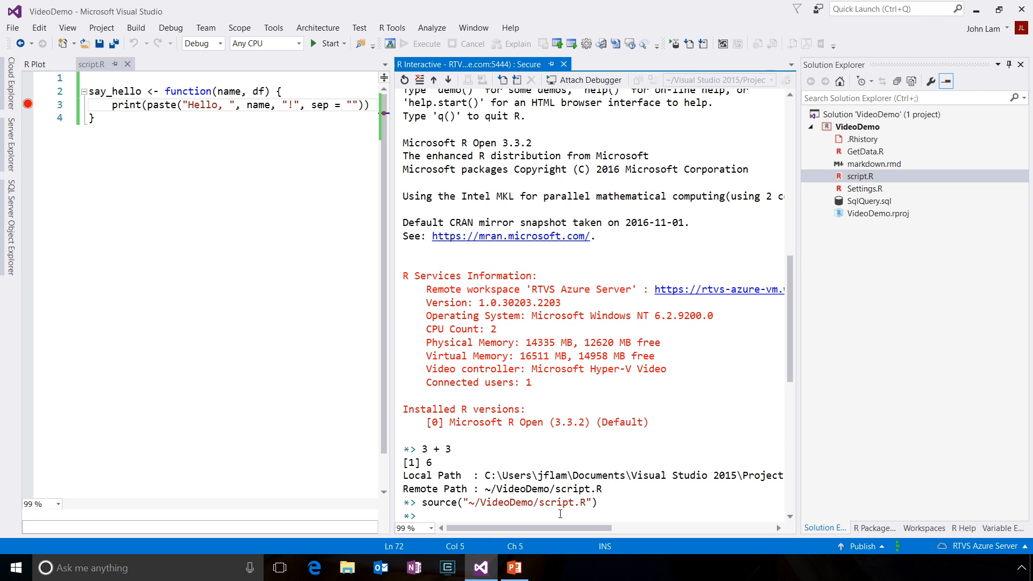
{"action": "type", "text": "say_hello(\"\")"}
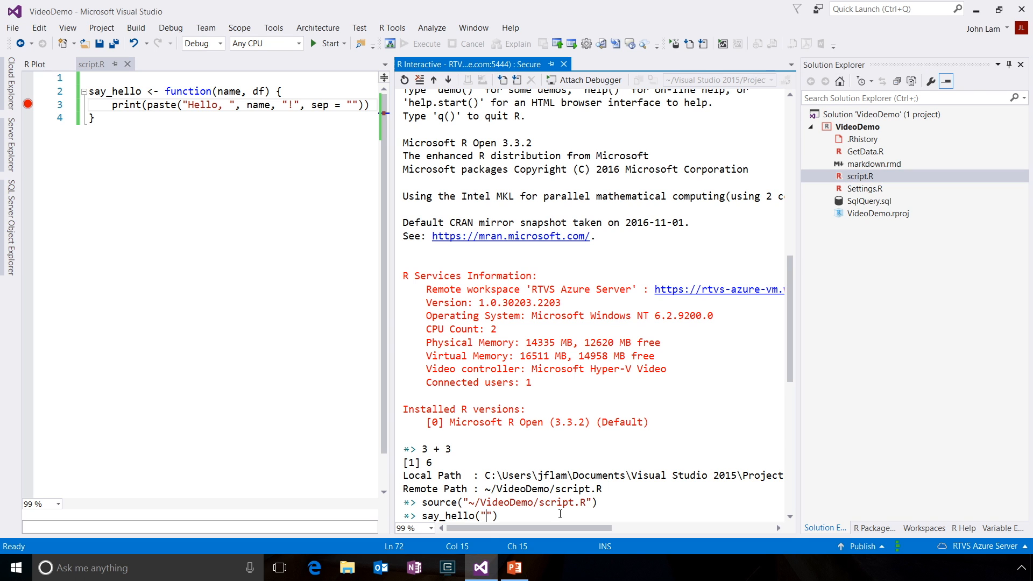
{"action": "type", "text": "John"}
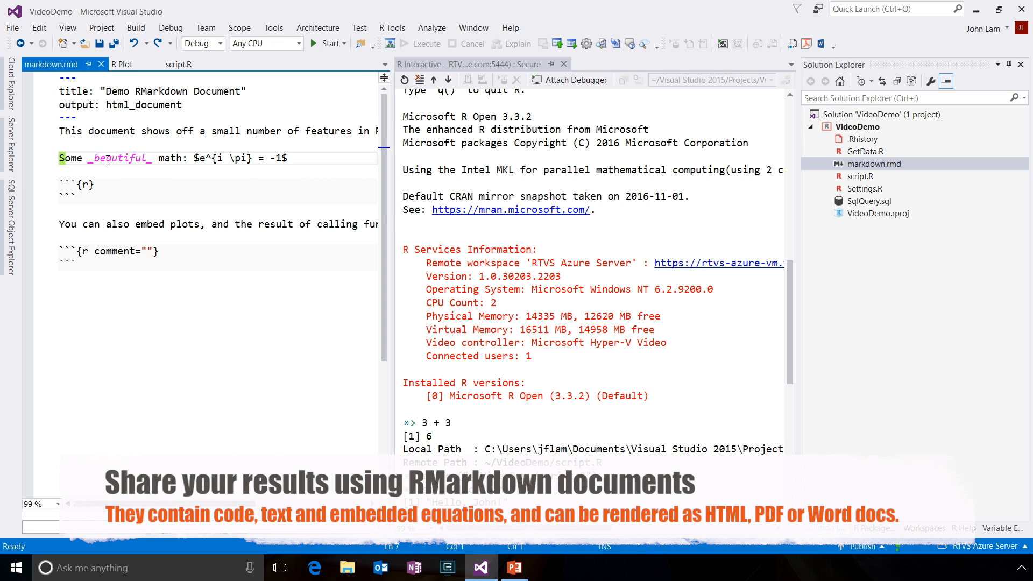
Install the rmarkdown package from the R Package Manager's Available list.
{"action": "left_click", "coordinate": [391, 28]}
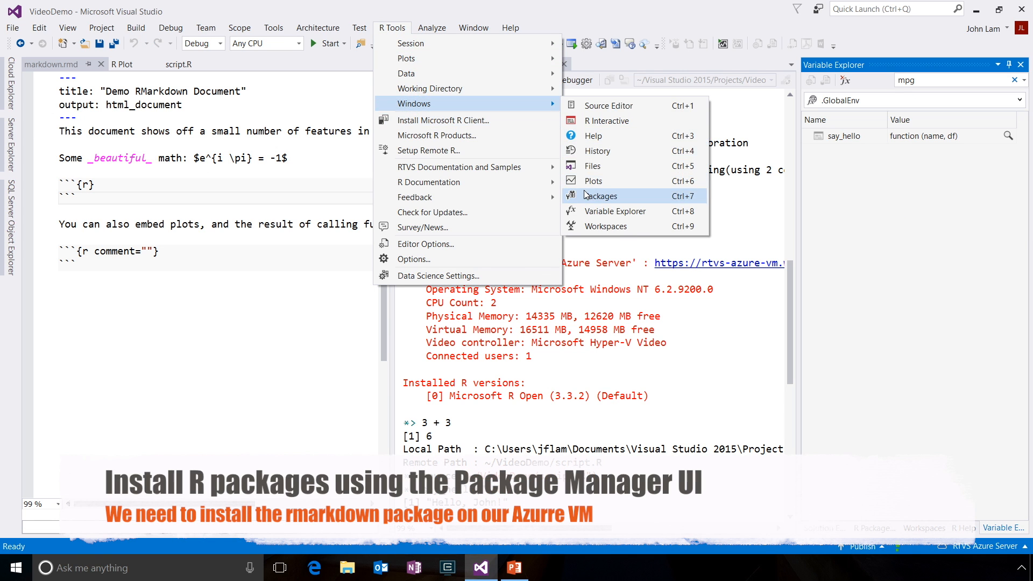
{"action": "left_click", "coordinate": [603, 196]}
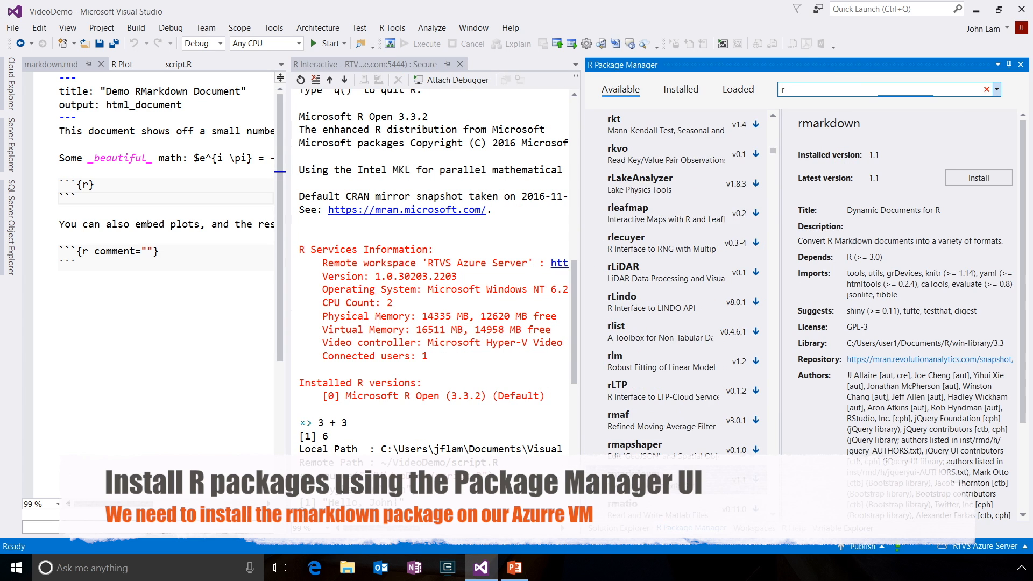
{"action": "type", "text": "rmarkdown"}
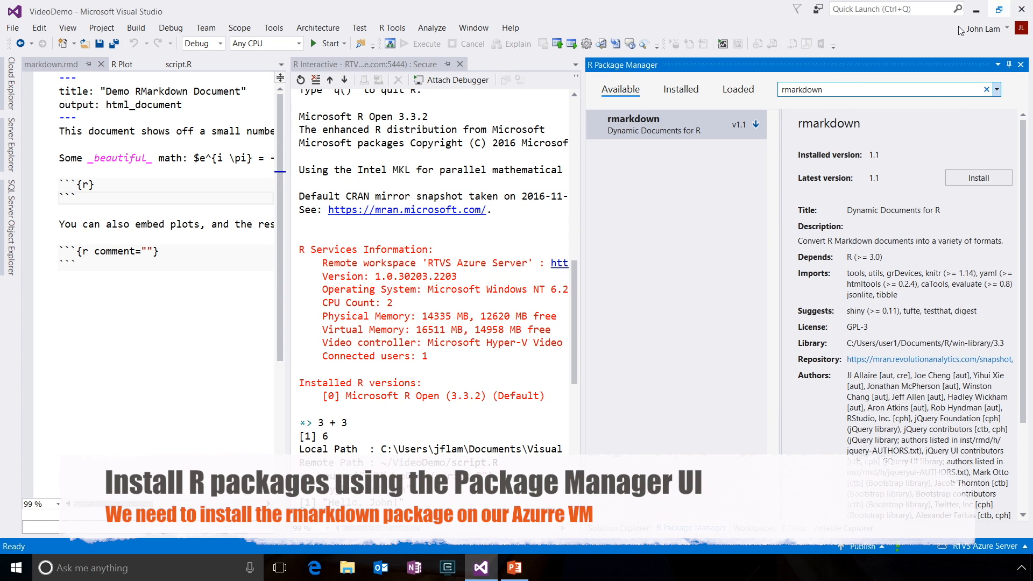
{"action": "left_click", "coordinate": [979, 178]}
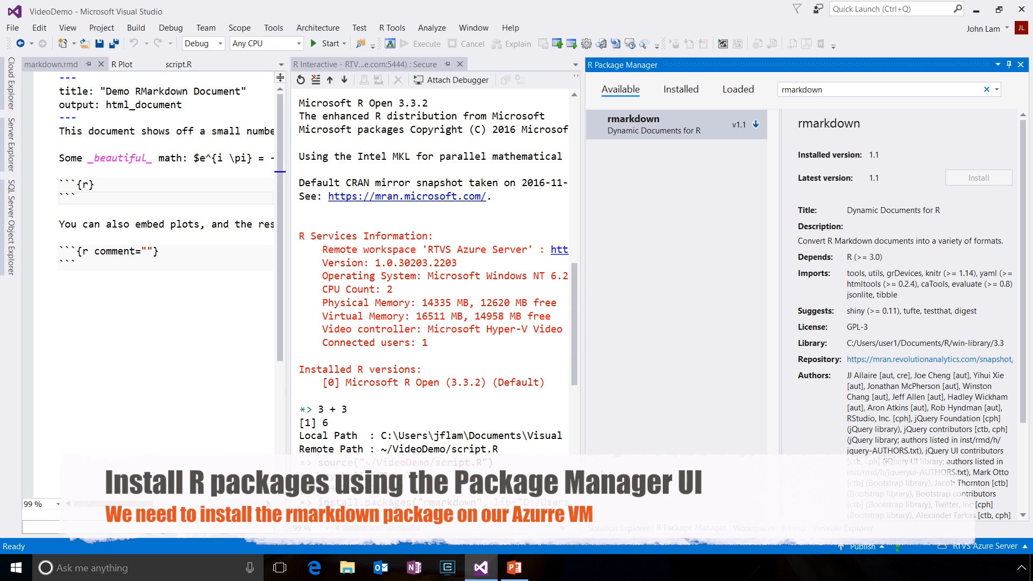
{"action": "scroll", "scroll_direction": "down", "scroll_amount": 3}
{"action": "type", "text": "library(dplyr"}
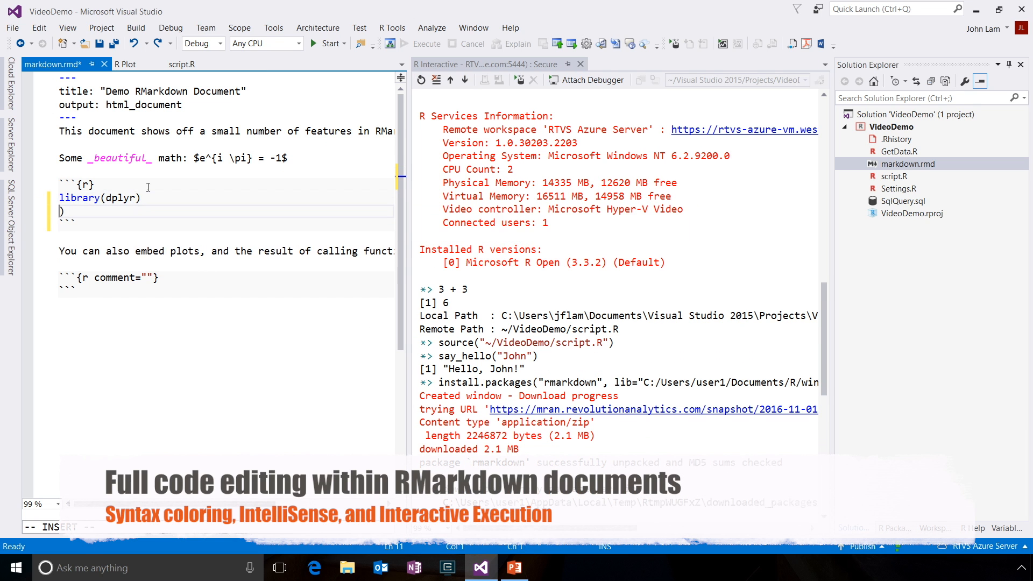
Write z <- mtcars %>% filter(cyl >= 6) in the first chunk.
{"action": "type", "text": "z <- mtcars"}
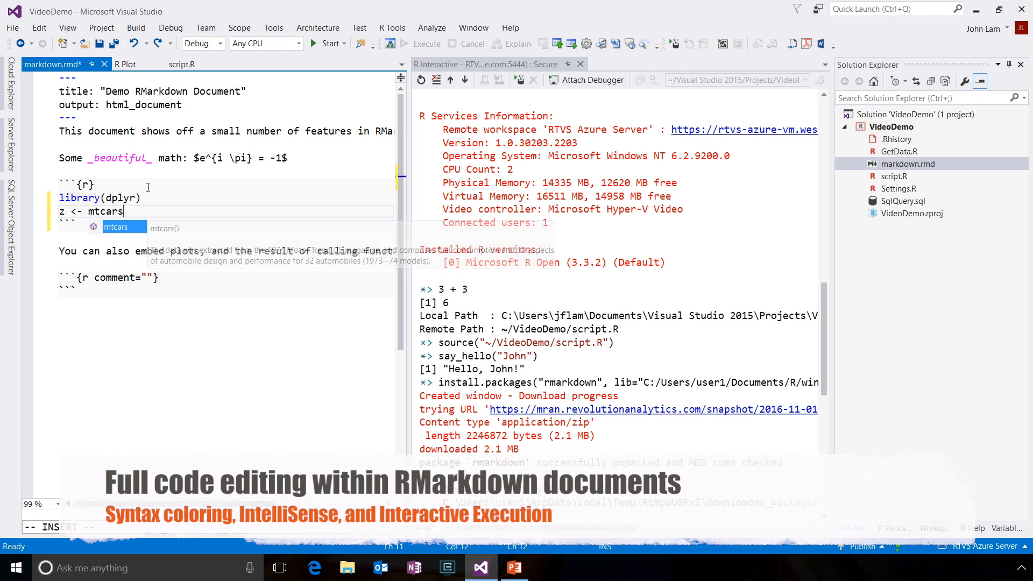
{"action": "type", "text": "%>% filter(cyl >)"}
{"action": "type", "text": "knitr::kable(summary(z), align = \"r\")"}
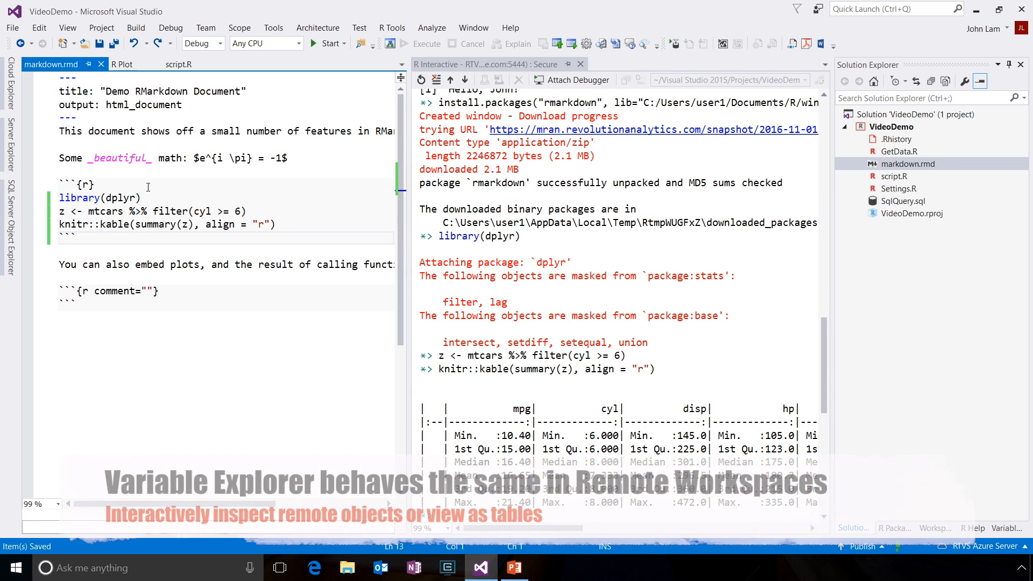
Expand z in Variable Explorer, open it as R Data: z and sort its rows by cyl.
{"action": "left_click", "coordinate": [1008, 527]}
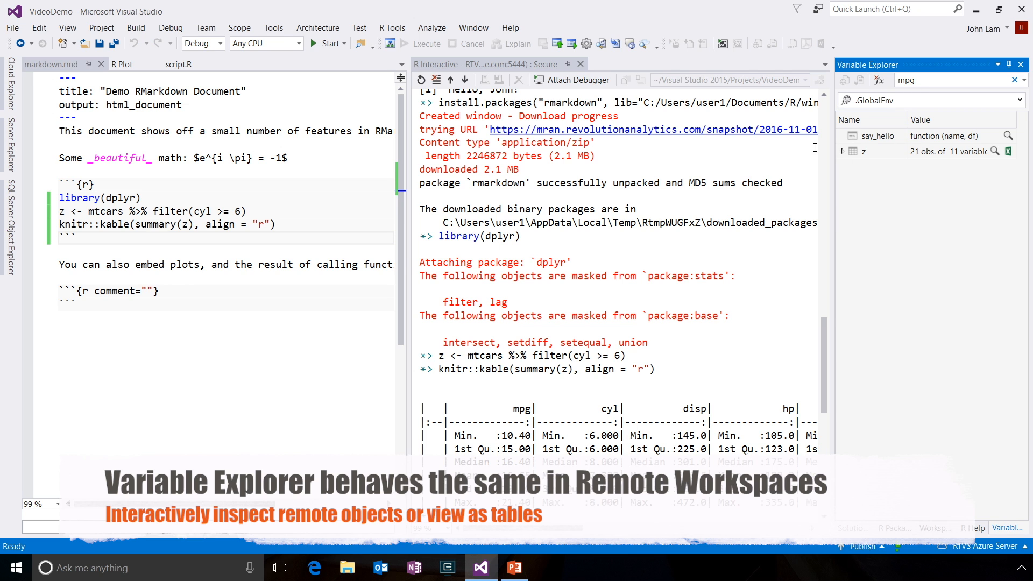
{"action": "left_click", "coordinate": [842, 150]}
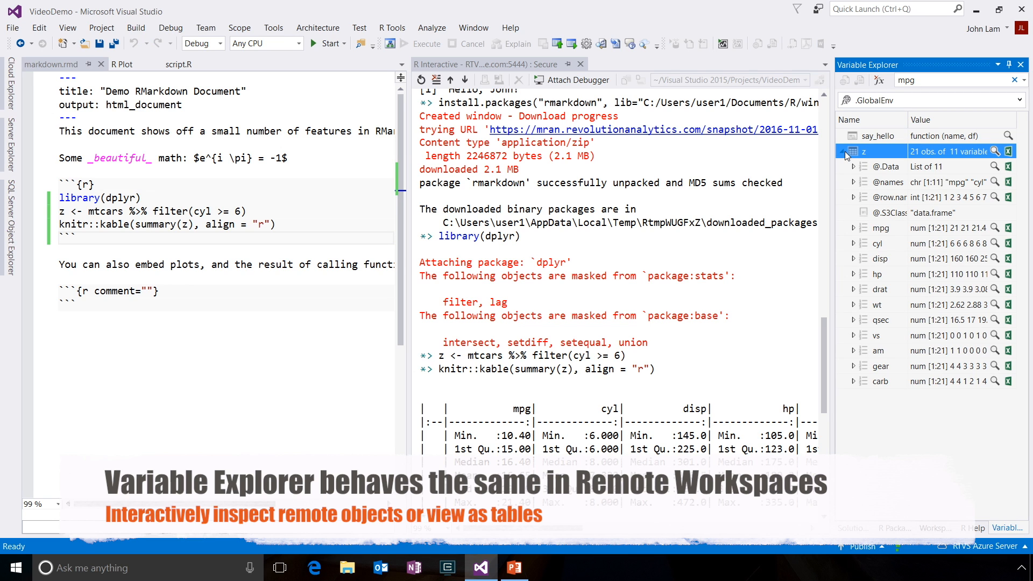
{"action": "left_click", "coordinate": [996, 151]}
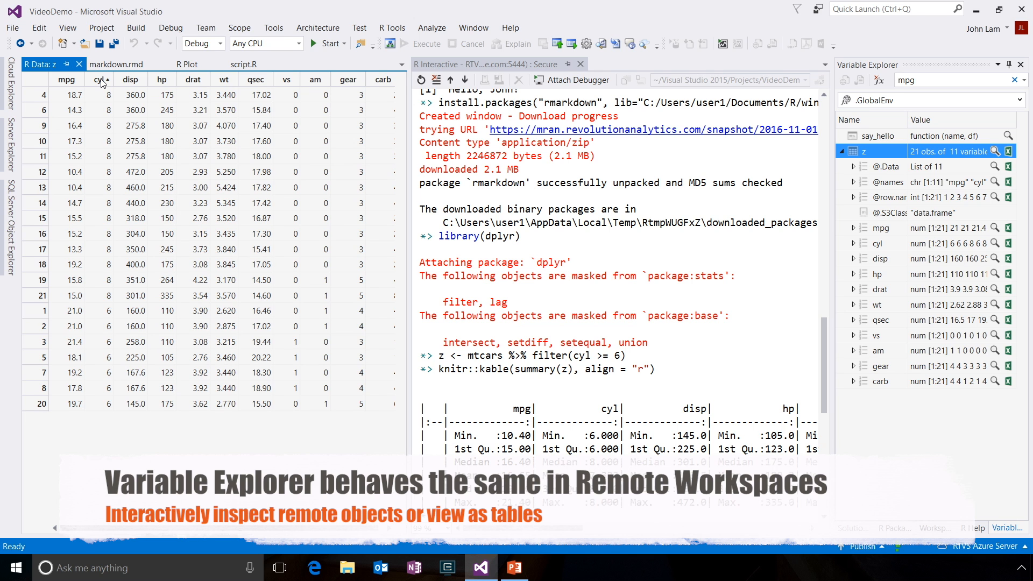
{"action": "left_click", "coordinate": [97, 80]}
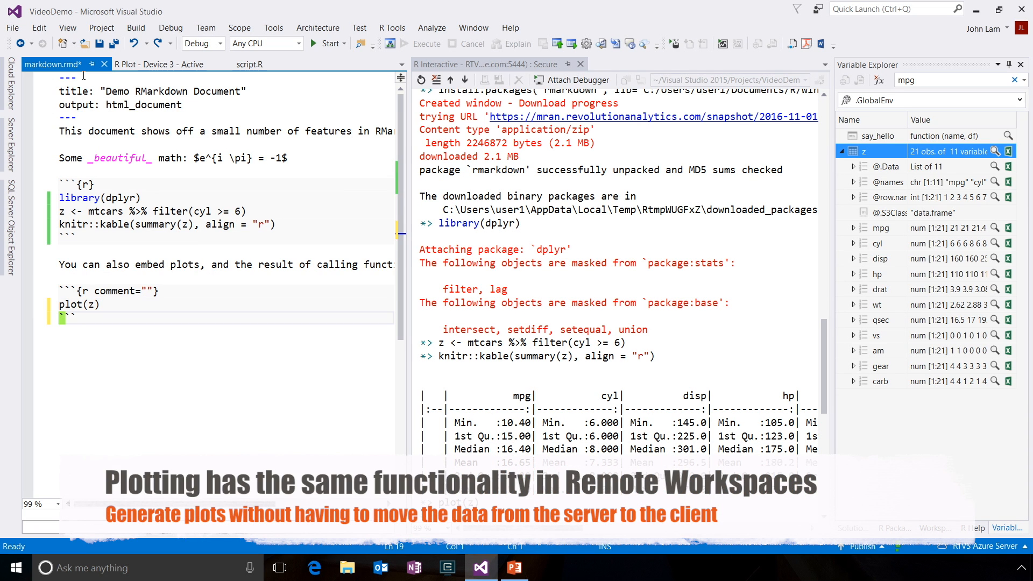
Add plot(z) and say_hello("Azure") to the second chunk and peek say_hello's definition inline.
{"action": "left_click", "coordinate": [156, 65]}
{"action": "type", "text": "say_hello("}
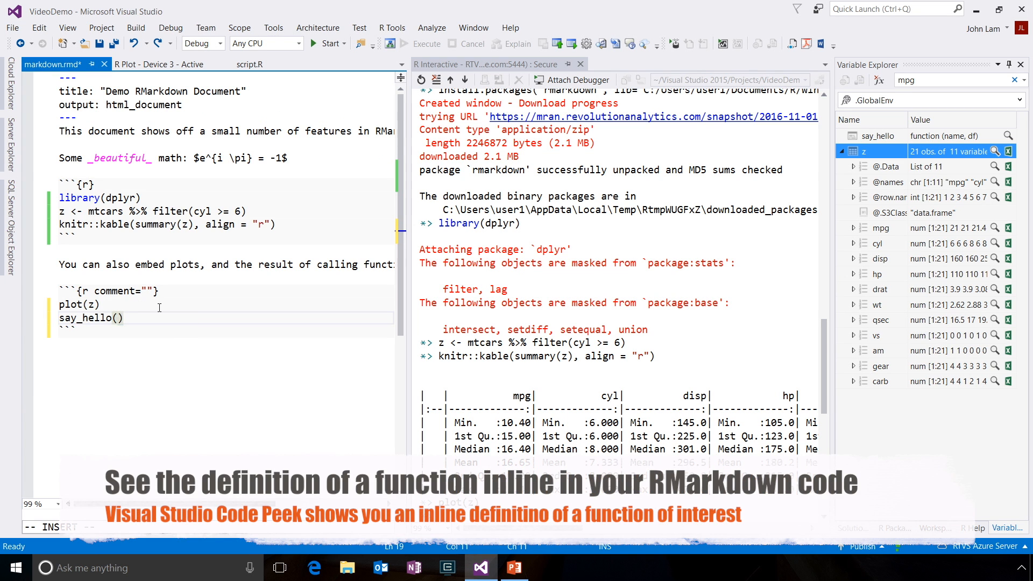
{"action": "type", "text": "\"Azure\""}
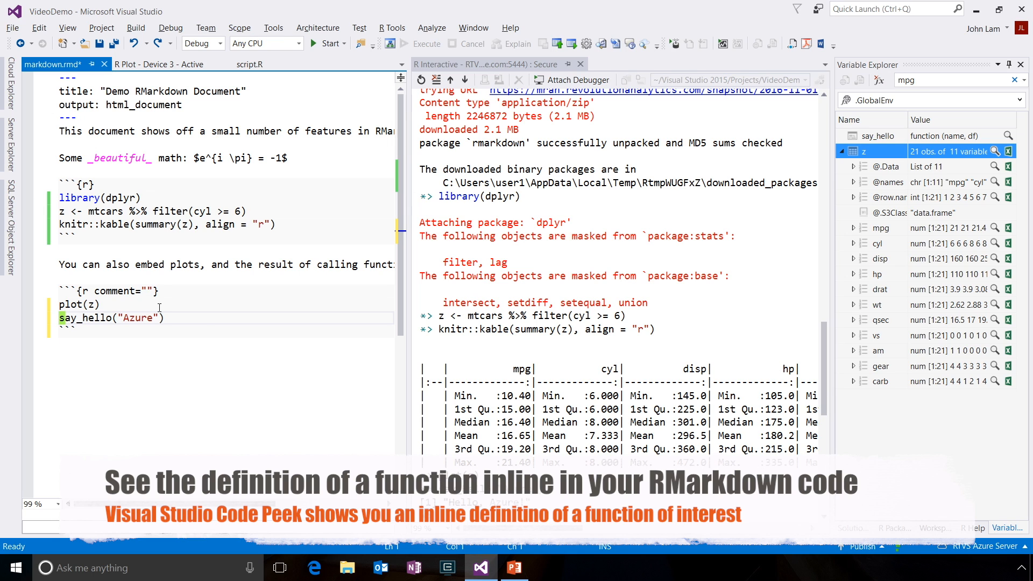
{"action": "left_click", "coordinate": [83, 318]}
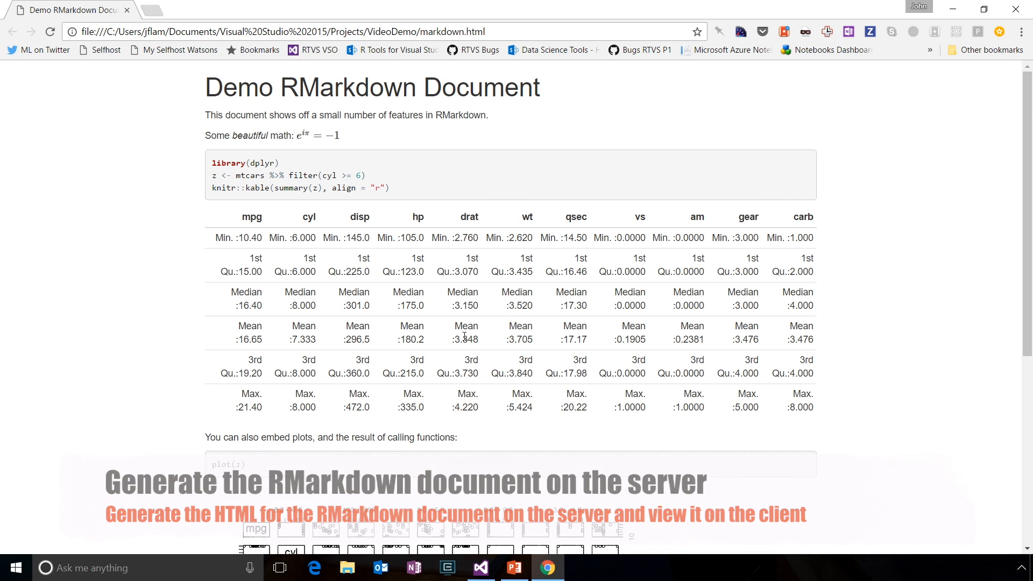
Review the rendered Demo RMarkdown HTML report with its dplyr code and summary table.
{"action": "left_click", "coordinate": [984, 188]}
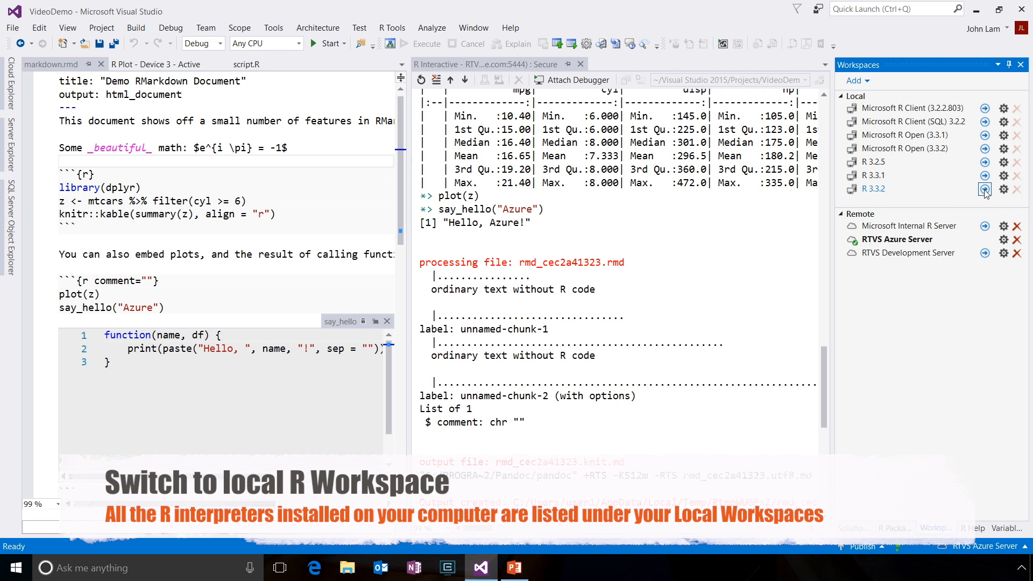
Connect the R session to the local R 3.3.2 workspace and bring up SqlQuery.sql.
{"action": "left_click", "coordinate": [984, 188]}
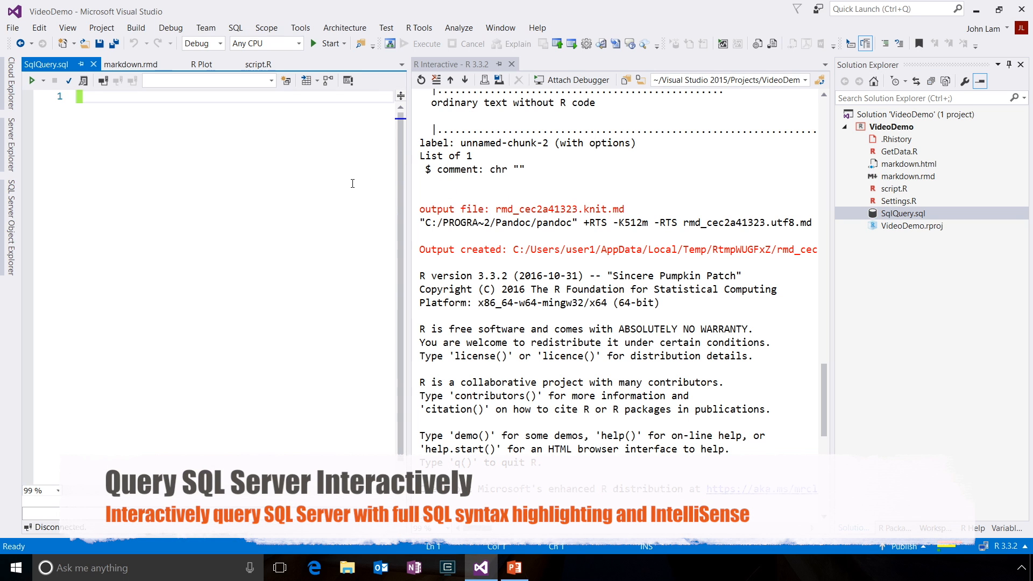
{"action": "mouse_move", "coordinate": [101, 82]}
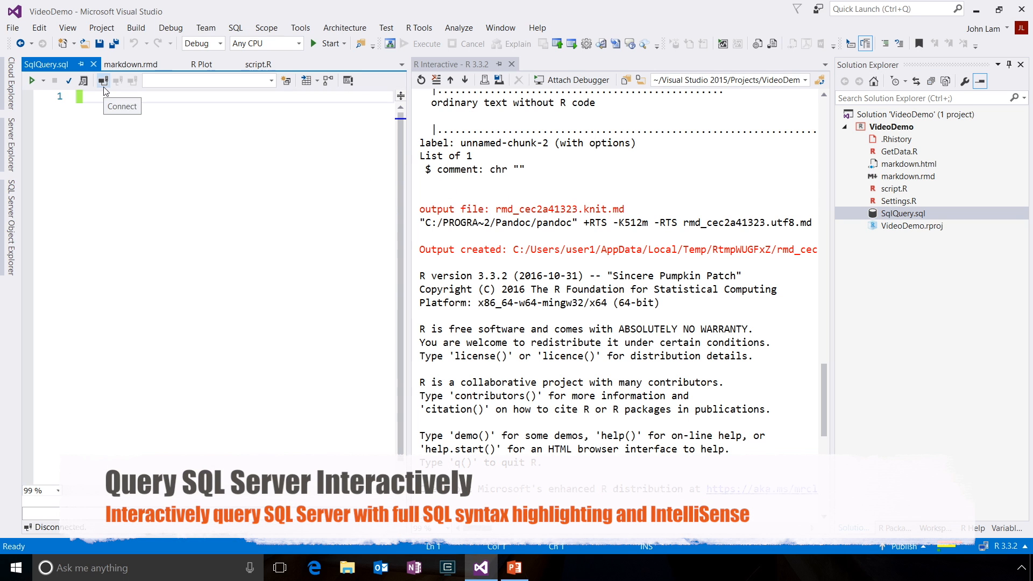
Connect SqlQuery.sql to NYCTaxiData and write SELECT mpg, cyl, wt FROM mtcars.
{"action": "left_click", "coordinate": [101, 80]}
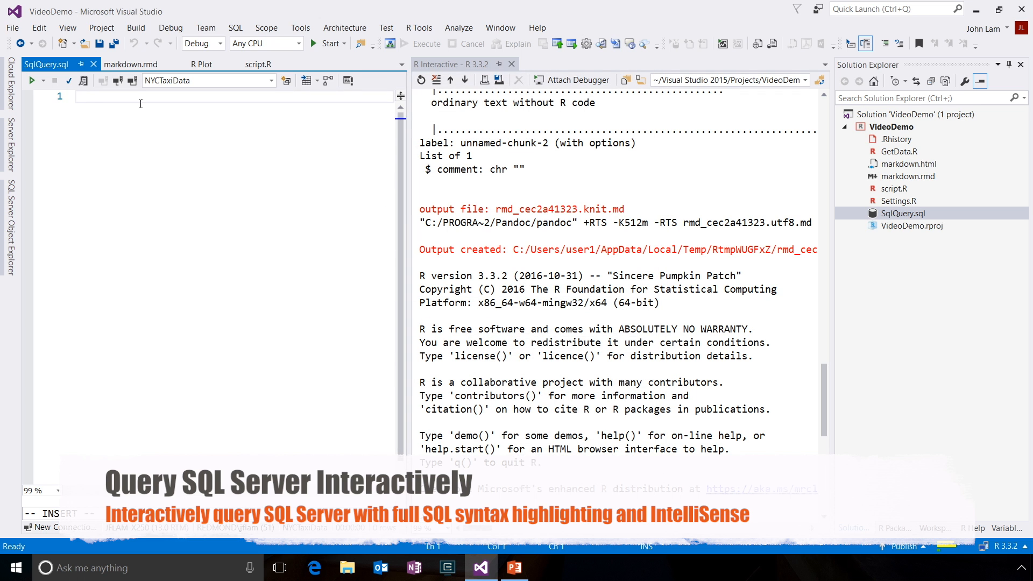
{"action": "type", "text": "SELECT * FROM"}
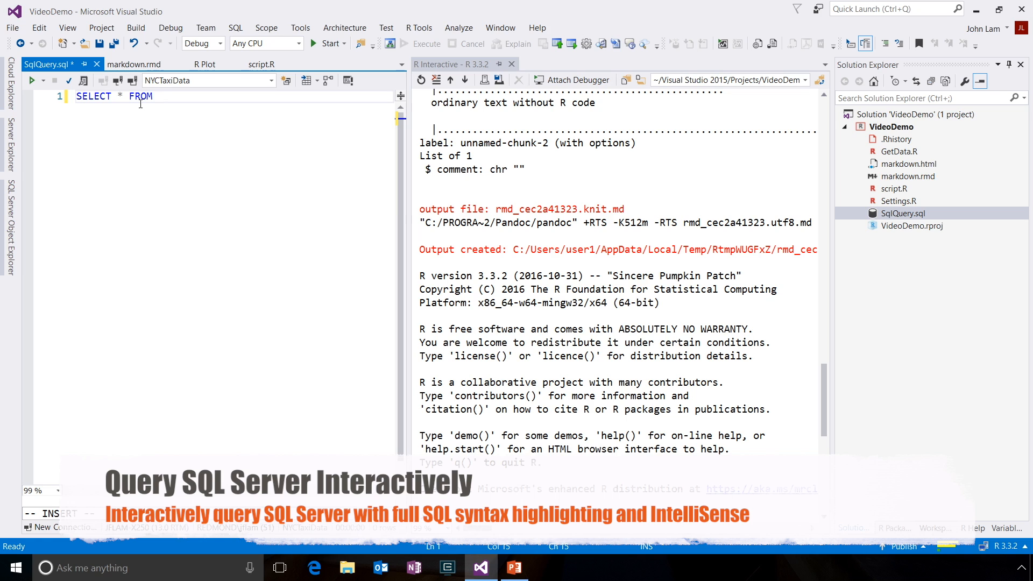
{"action": "type", "text": "mtcars"}
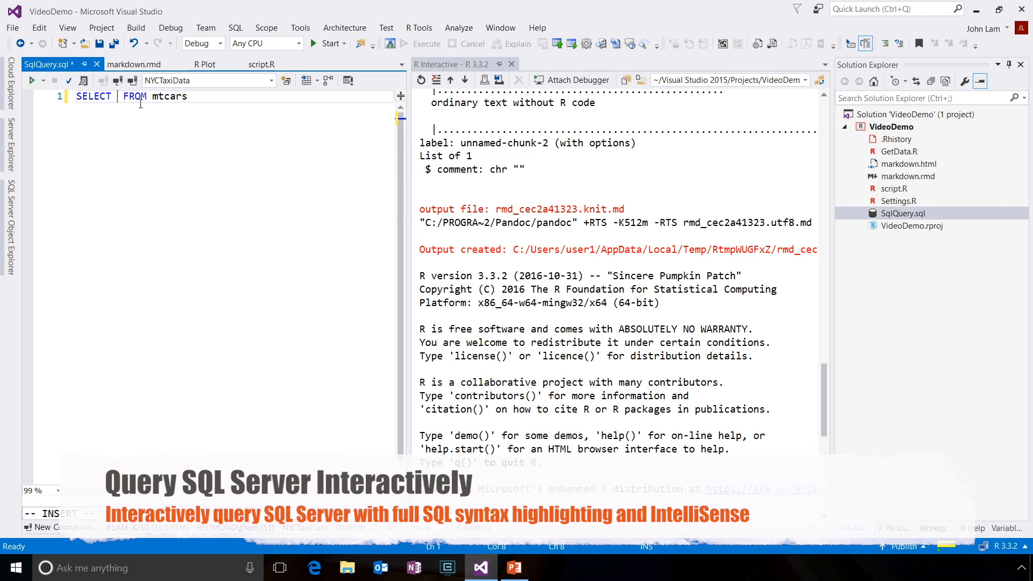
{"action": "type", "text": "mpg, cyl,"}
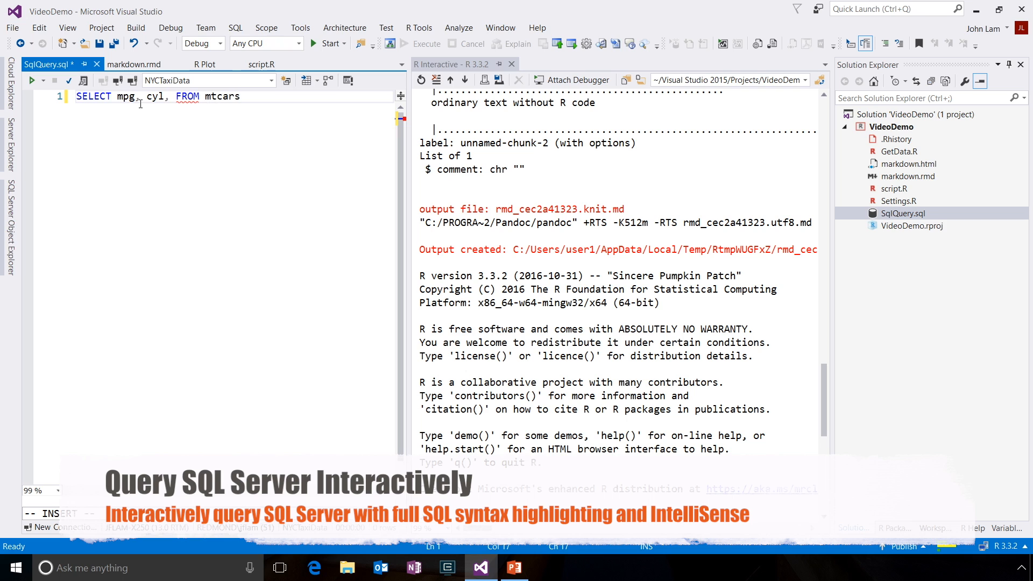
{"action": "type", "text": "wt"}
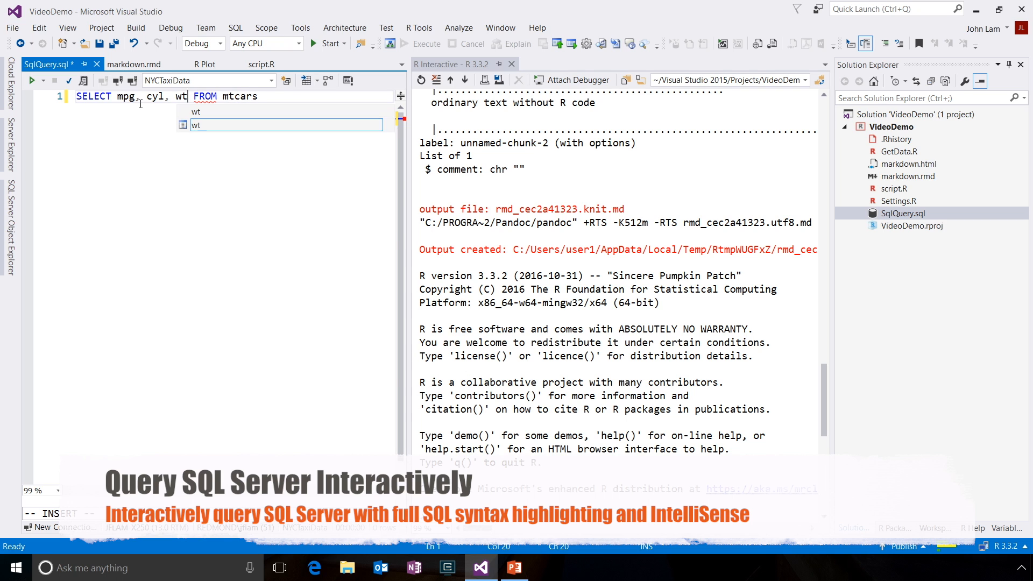
{"action": "left_click", "coordinate": [36, 81]}
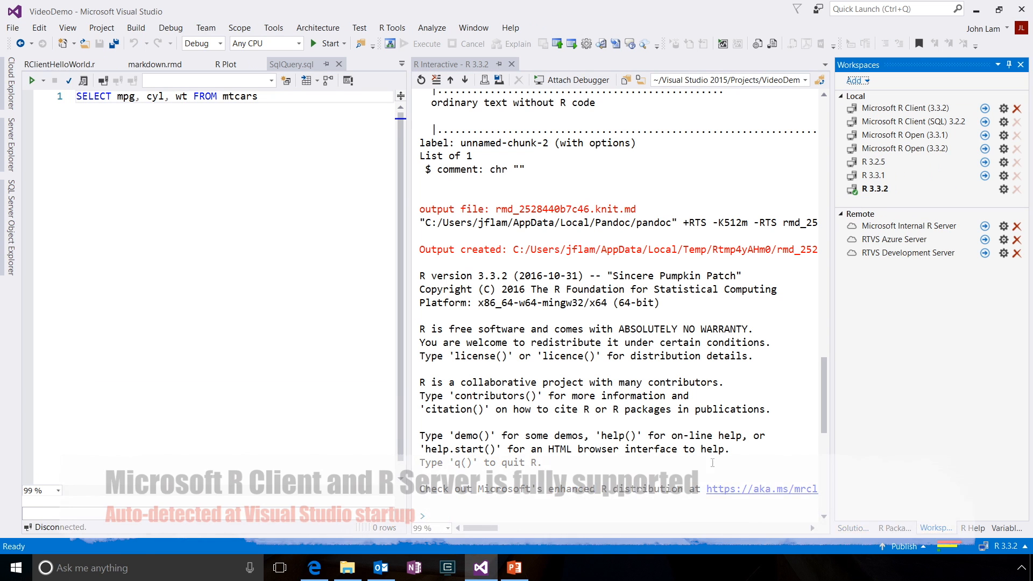
Switch the R session to the Microsoft R Client (3.3.2) workspace.
{"action": "left_click", "coordinate": [982, 108]}
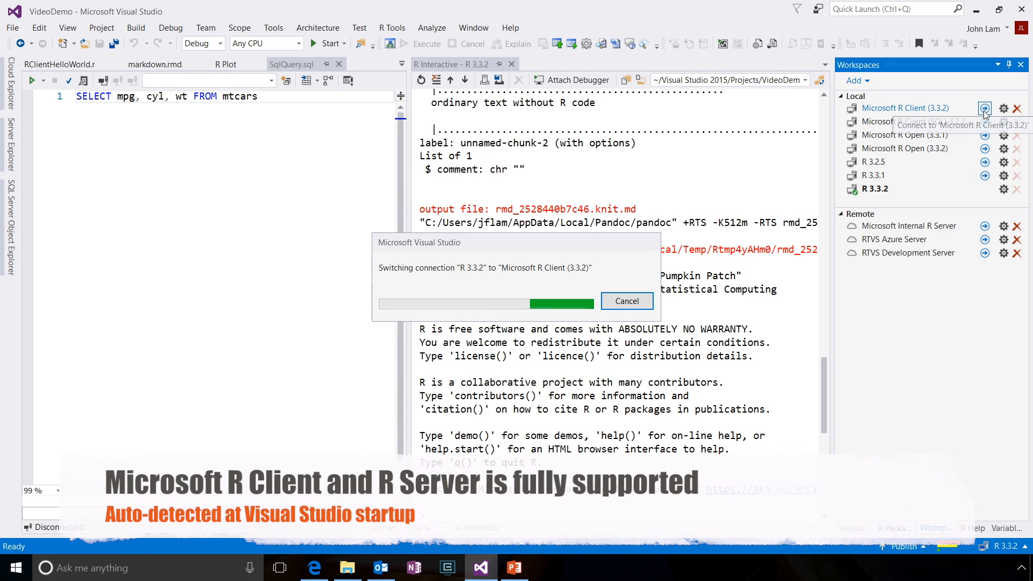